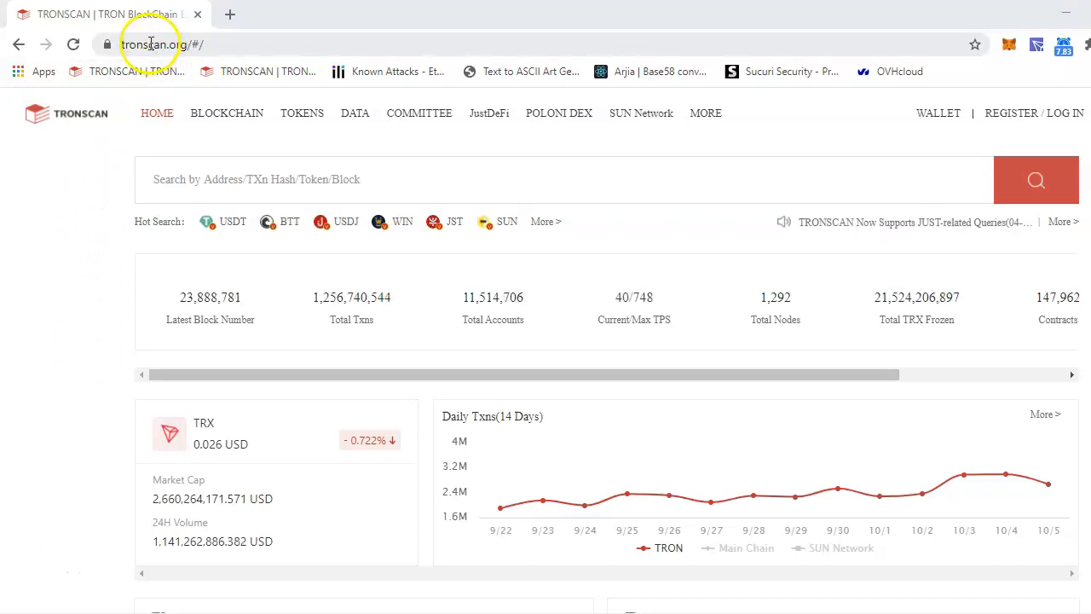
Select Shasta Testnet as the node in TronLink's settings and close the wallet popup
{"action": "left_click", "coordinate": [181, 45]}
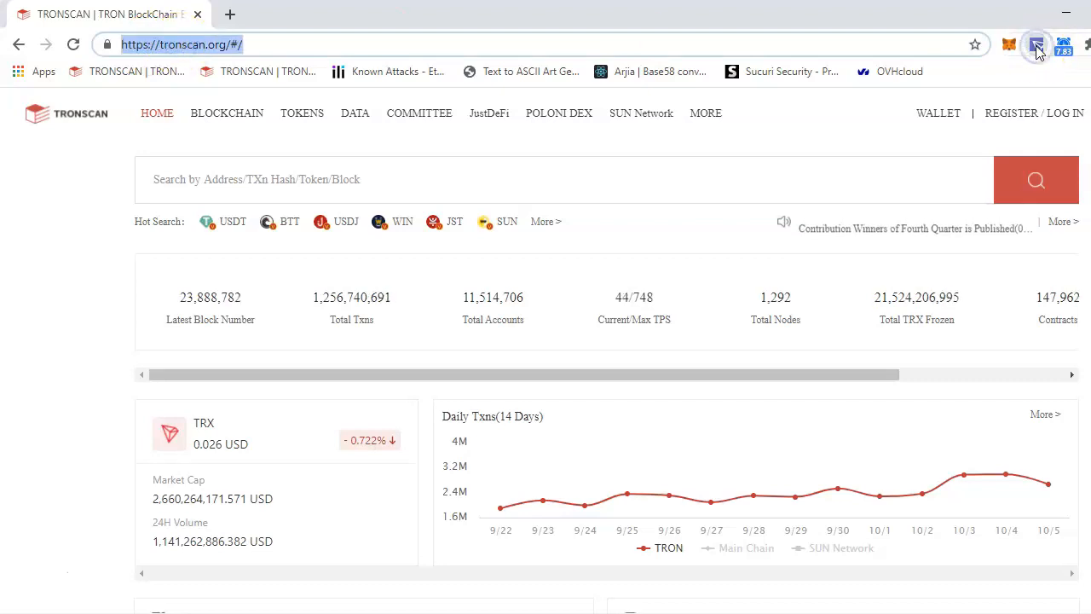
{"action": "left_click", "coordinate": [1037, 44]}
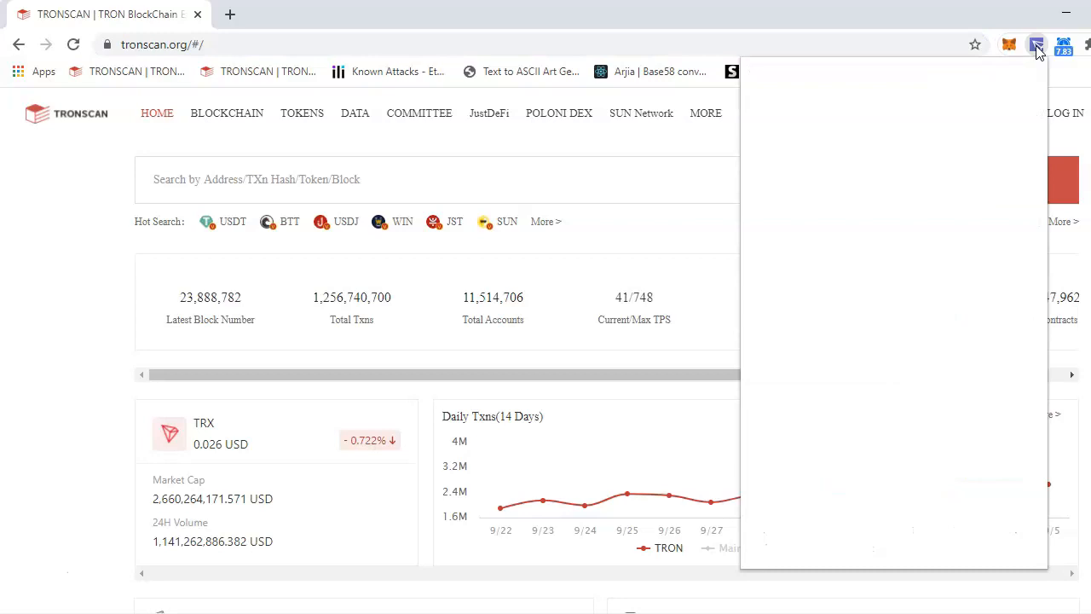
{"action": "left_click", "coordinate": [1037, 44]}
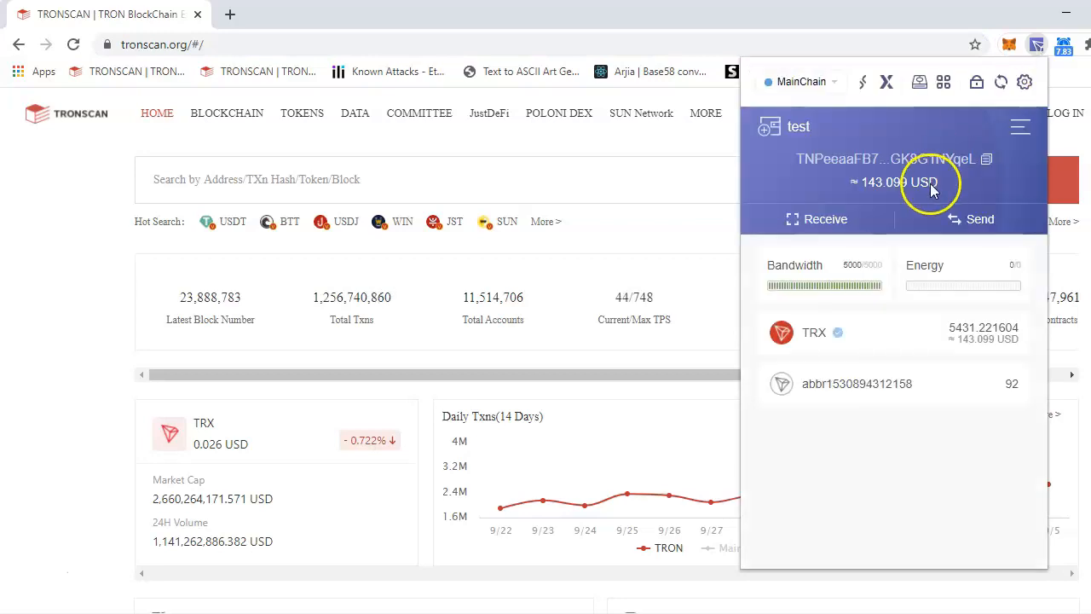
{"action": "left_click", "coordinate": [1023, 82]}
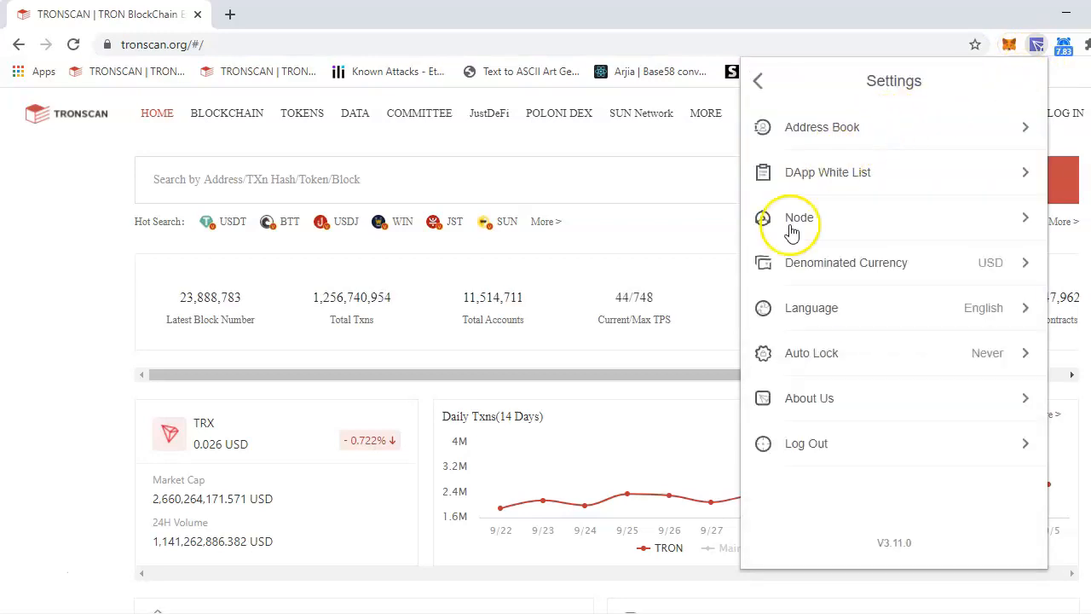
{"action": "left_click", "coordinate": [798, 218]}
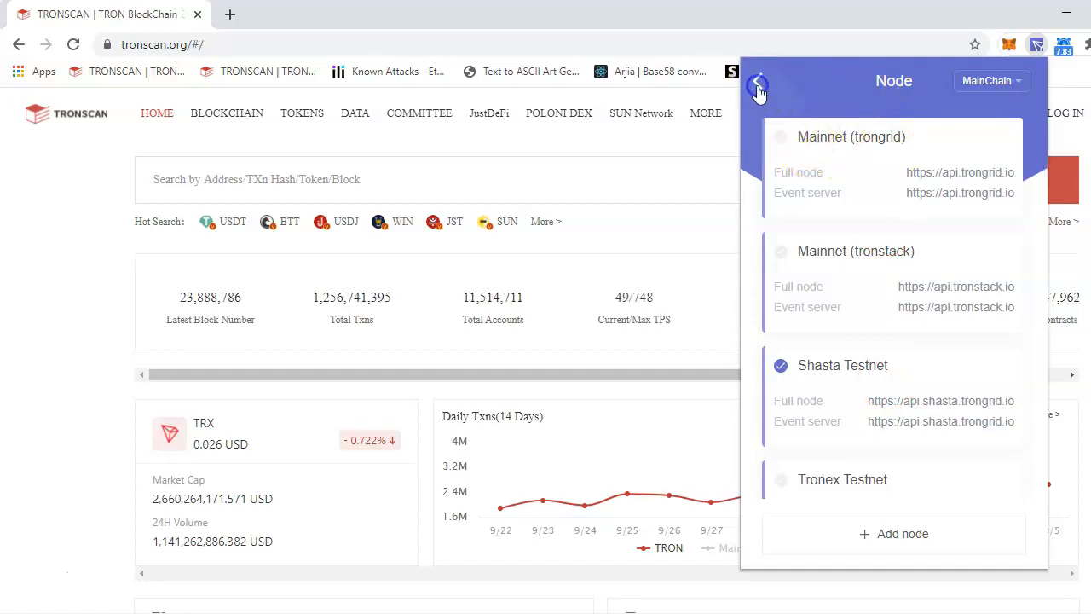
{"action": "left_click", "coordinate": [757, 89]}
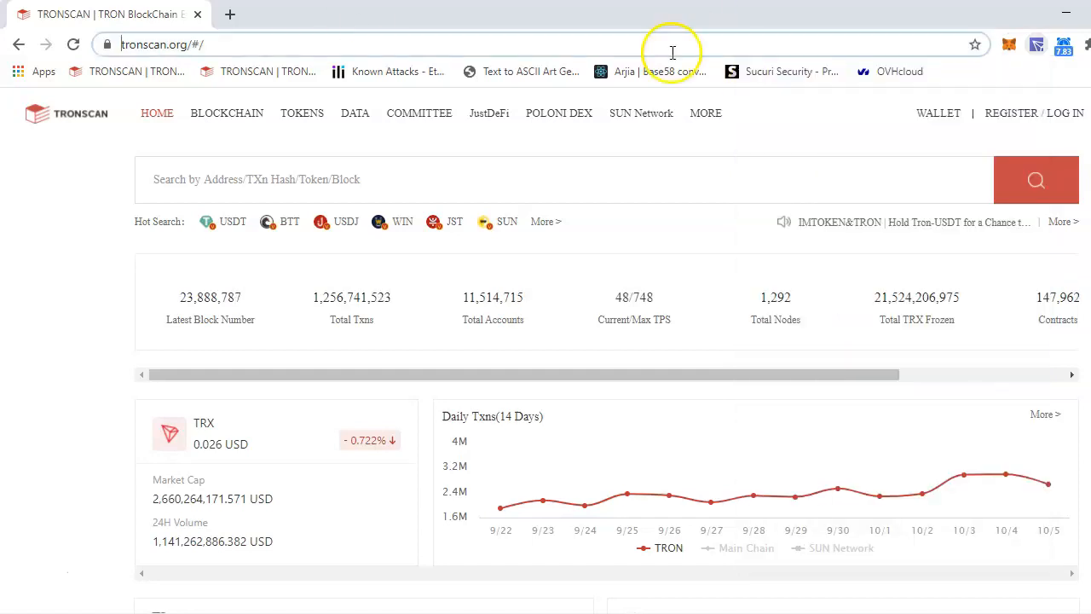
View the connected wallet account details from TronScan's WALLET menu
{"action": "left_click", "coordinate": [938, 113]}
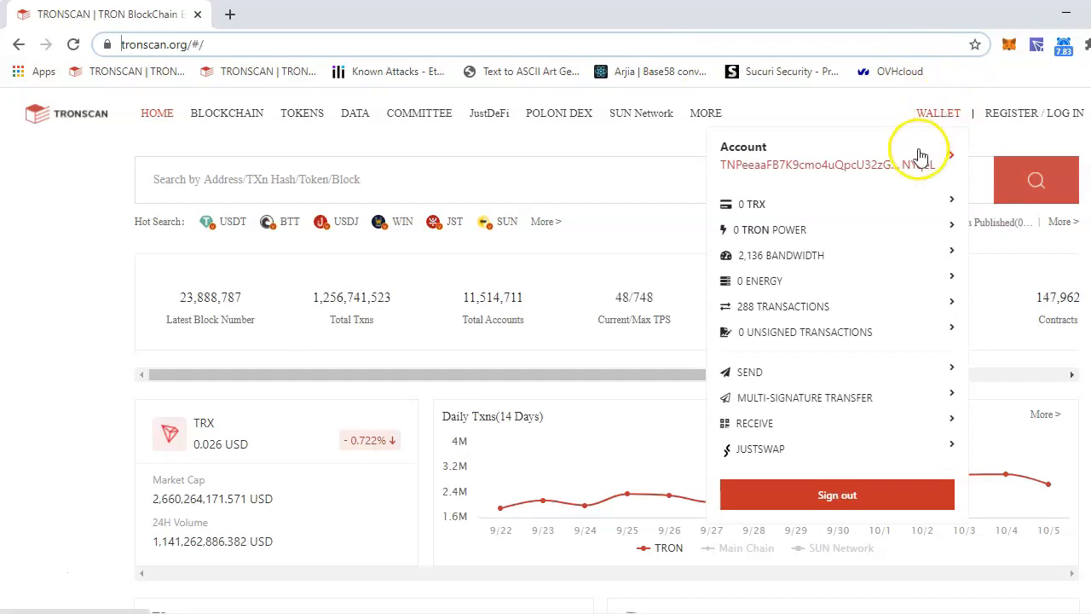
{"action": "mouse_move", "coordinate": [826, 163]}
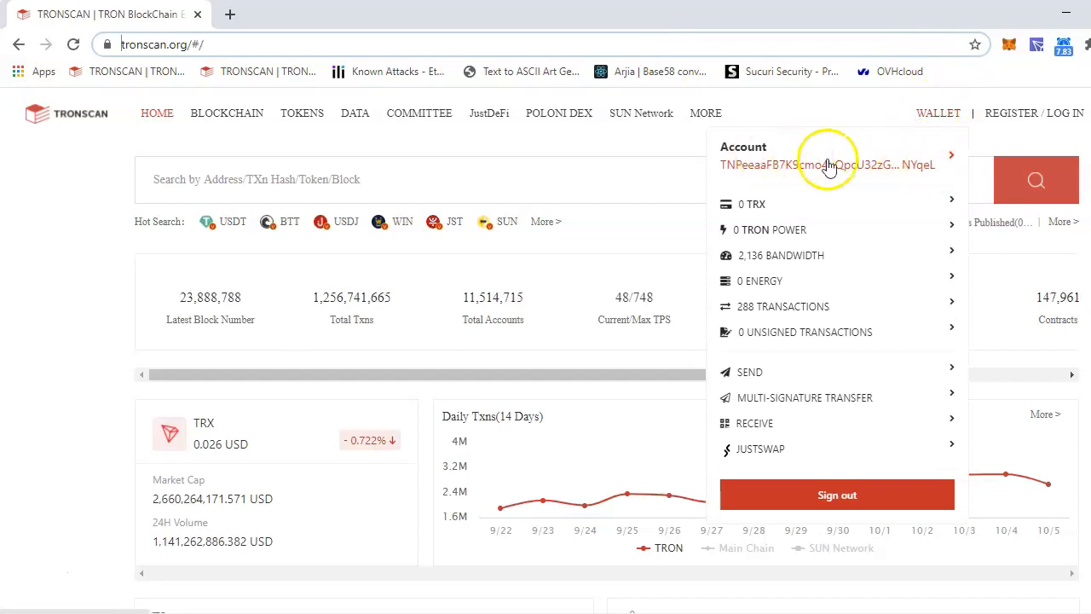
{"action": "mouse_move", "coordinate": [920, 150]}
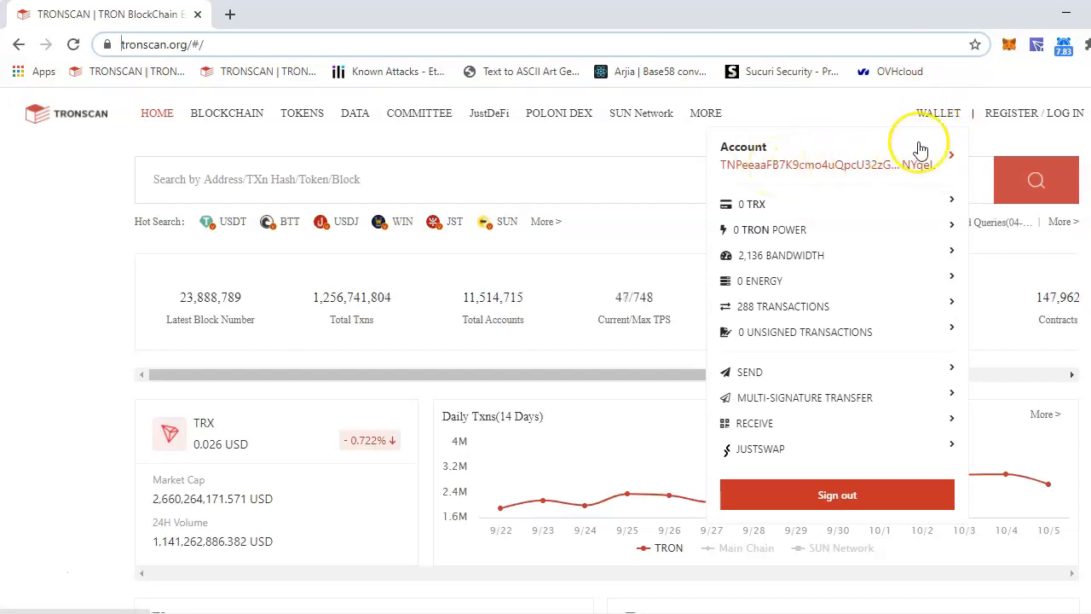
{"action": "mouse_move", "coordinate": [615, 215]}
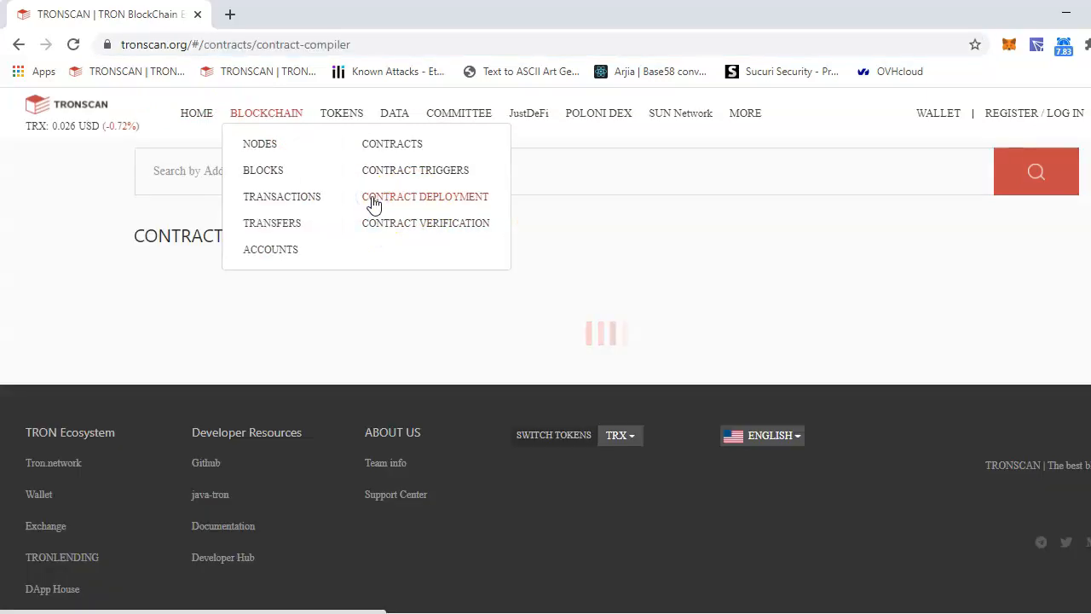
Go to the Contract Deployment page and scroll to its upload area
{"action": "left_click", "coordinate": [424, 198]}
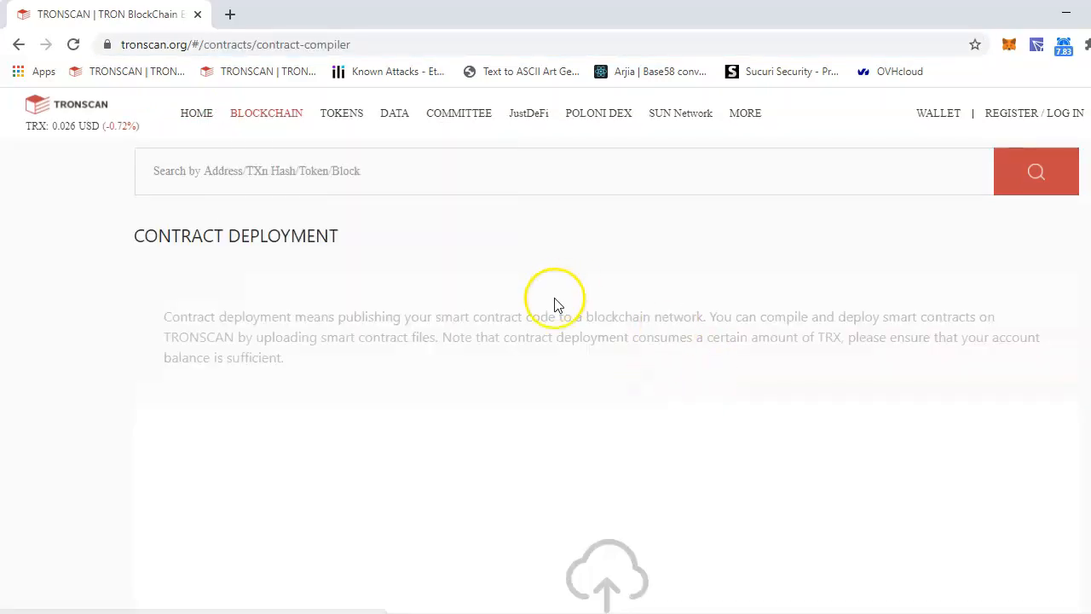
{"action": "scroll", "scroll_direction": "down", "scroll_amount": 3}
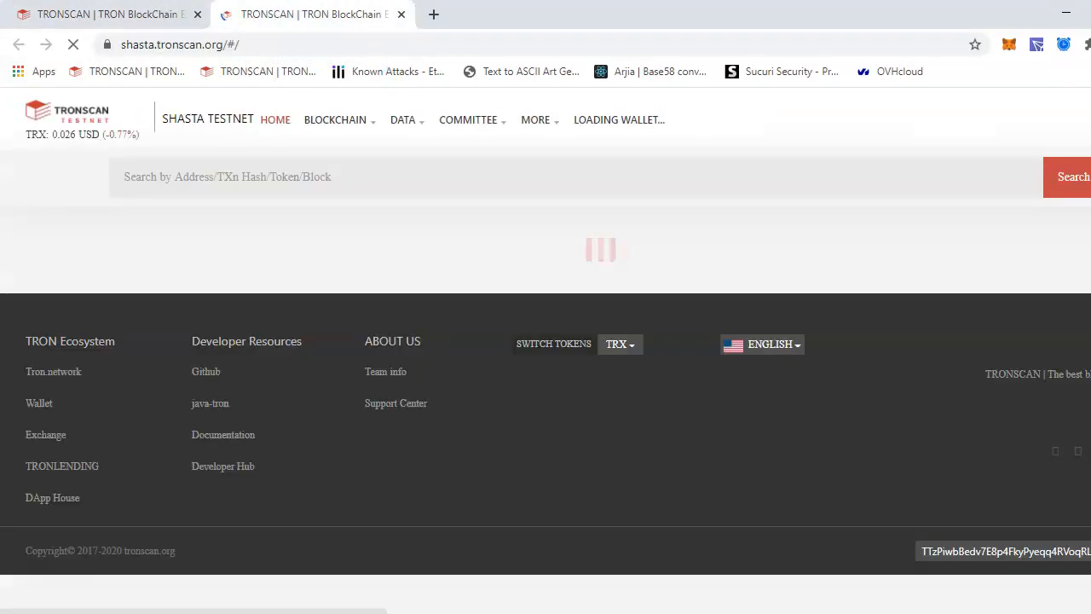
Reach Contract Deployment under Blockchain on shasta.tronscan.org and scroll to the upload area
{"action": "left_click", "coordinate": [334, 119]}
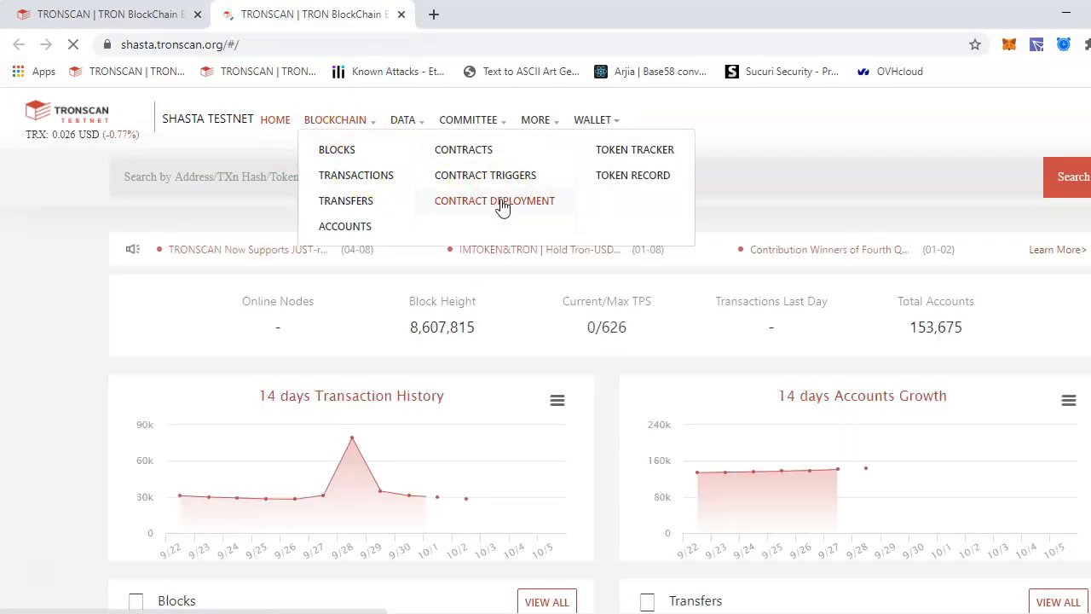
{"action": "left_click", "coordinate": [495, 201]}
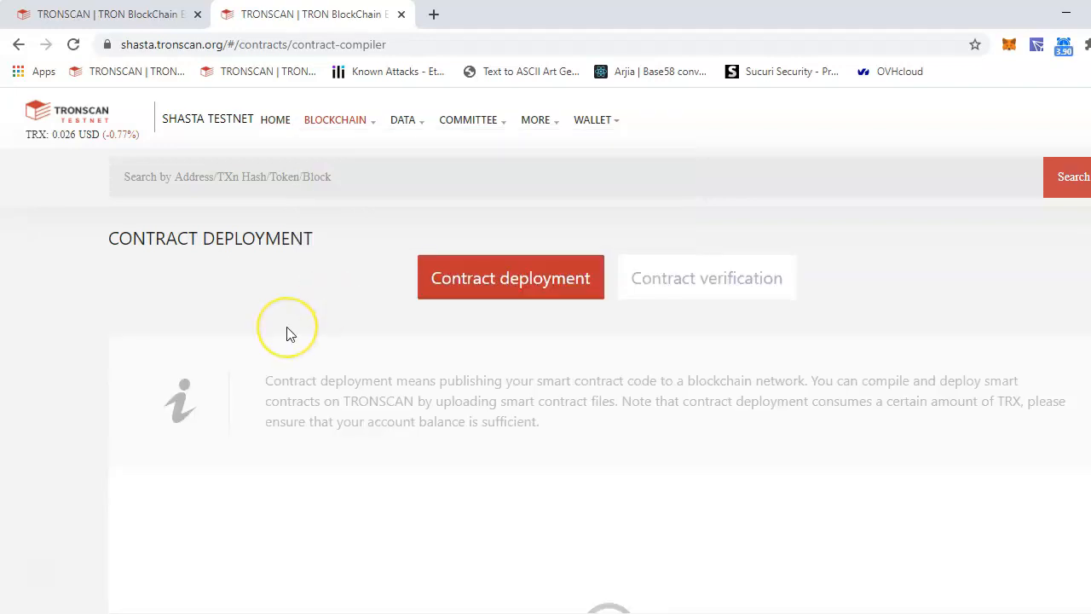
{"action": "scroll", "scroll_direction": "down", "scroll_amount": 3}
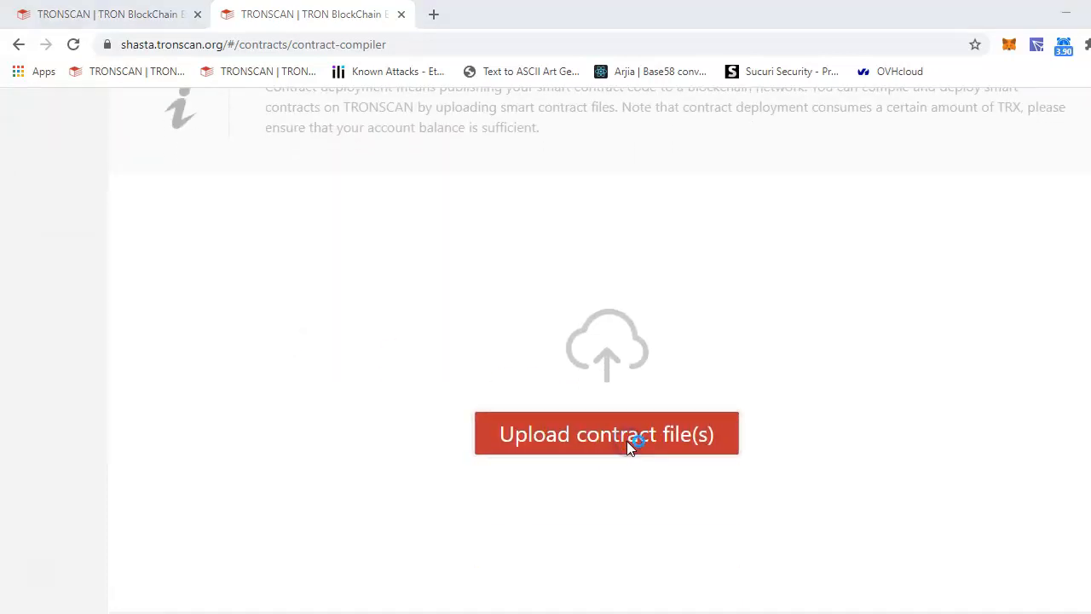
Upload test.sol from the Desktop as the contract source file
{"action": "left_click", "coordinate": [607, 434]}
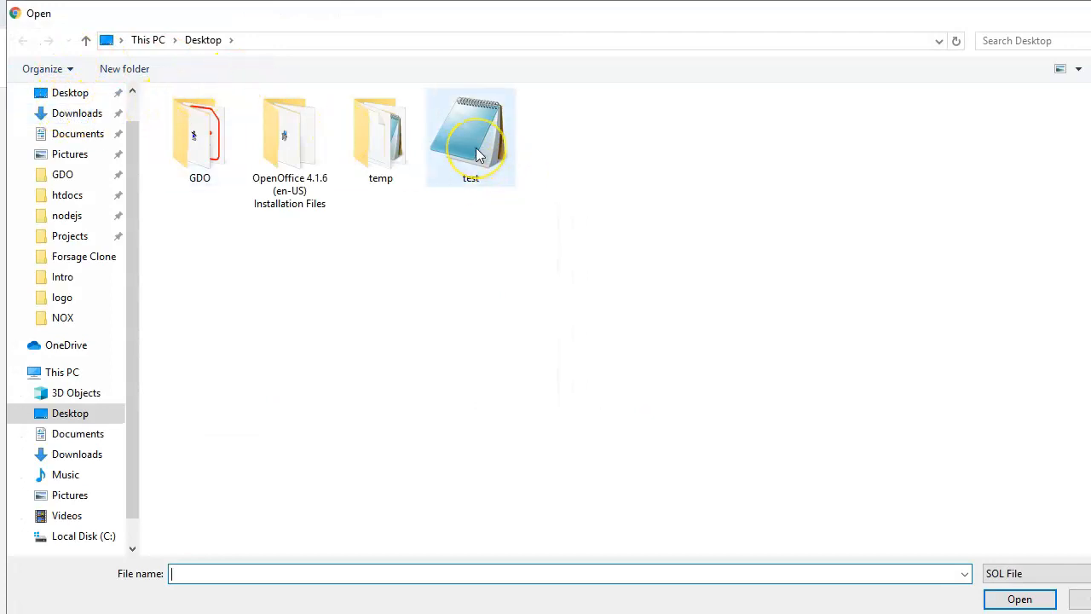
{"action": "mouse_move", "coordinate": [478, 154]}
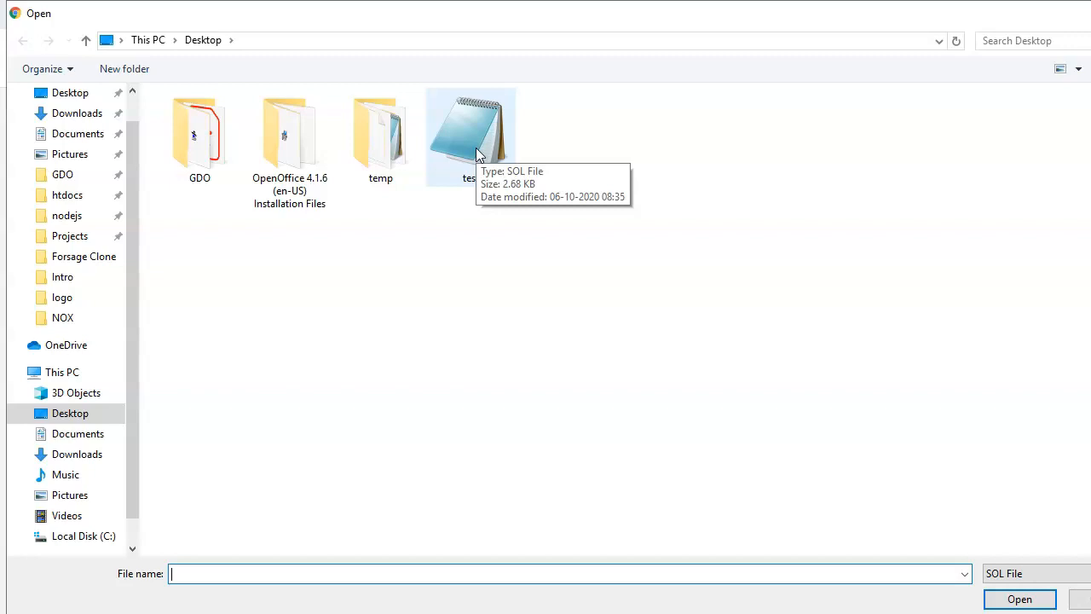
{"action": "left_click", "coordinate": [475, 152]}
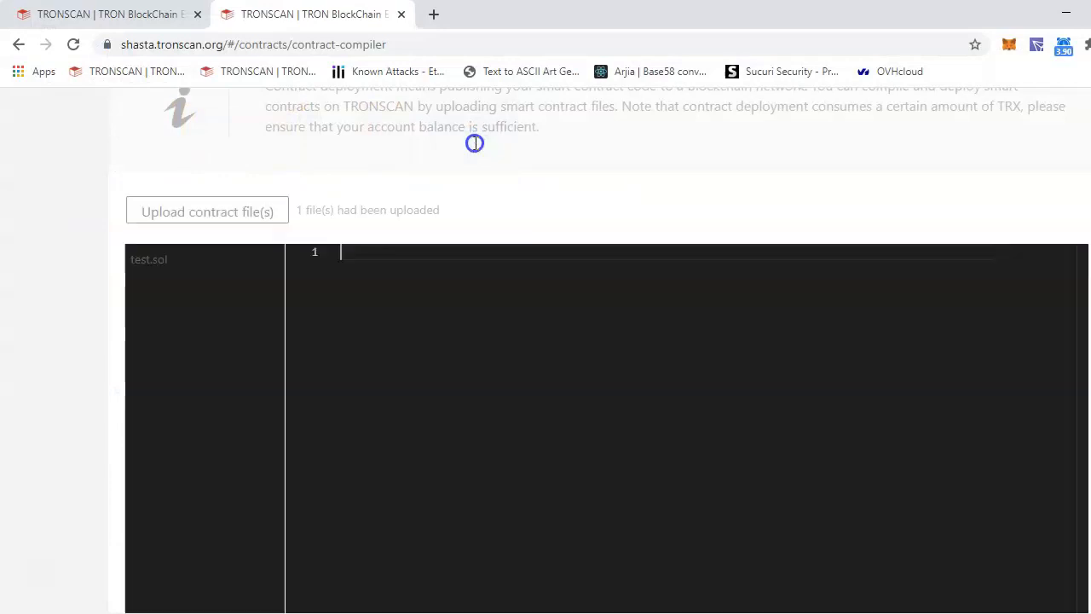
{"action": "left_click", "coordinate": [150, 259]}
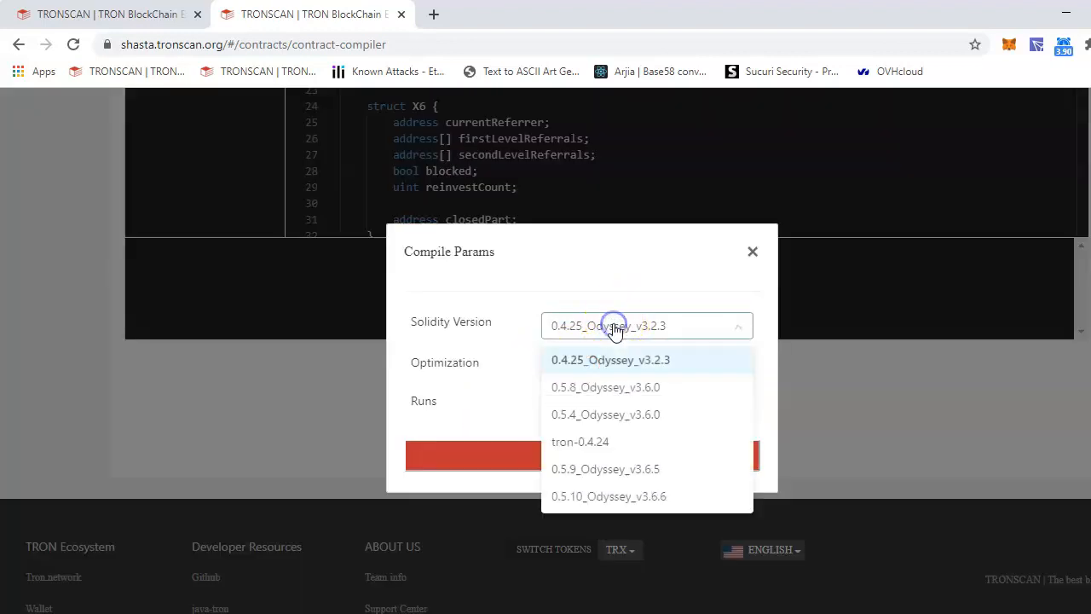
{"action": "mouse_move", "coordinate": [586, 442]}
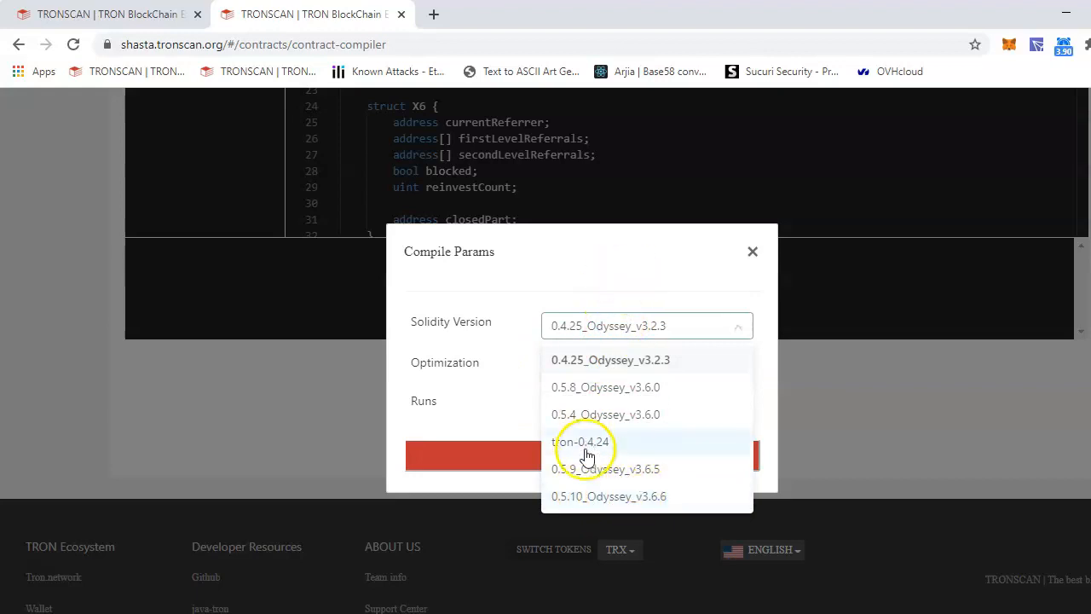
{"action": "mouse_move", "coordinate": [593, 501]}
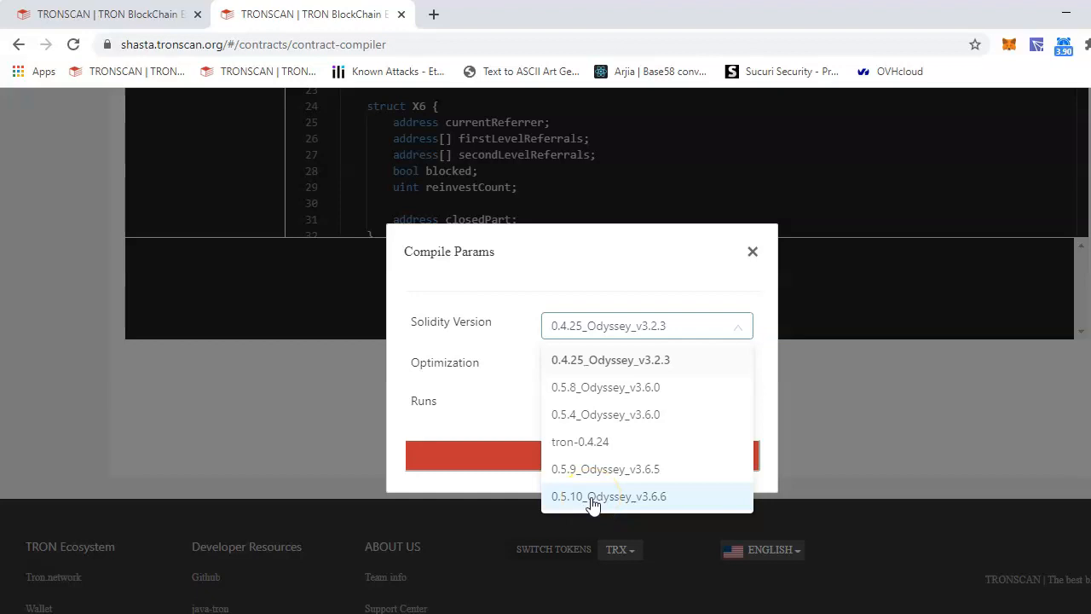
{"action": "mouse_move", "coordinate": [591, 416]}
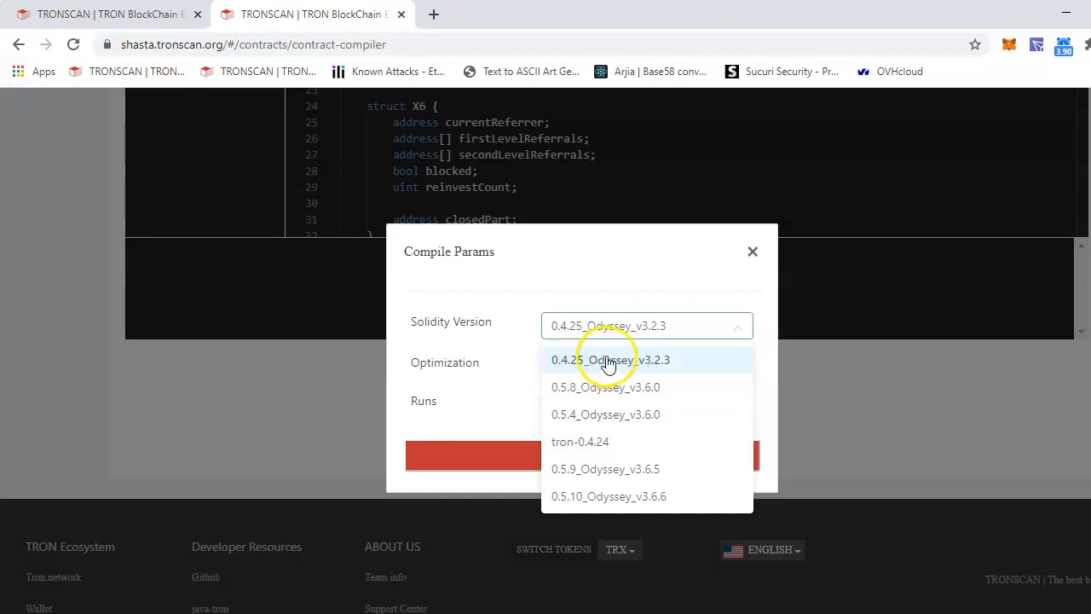
{"action": "mouse_move", "coordinate": [580, 496]}
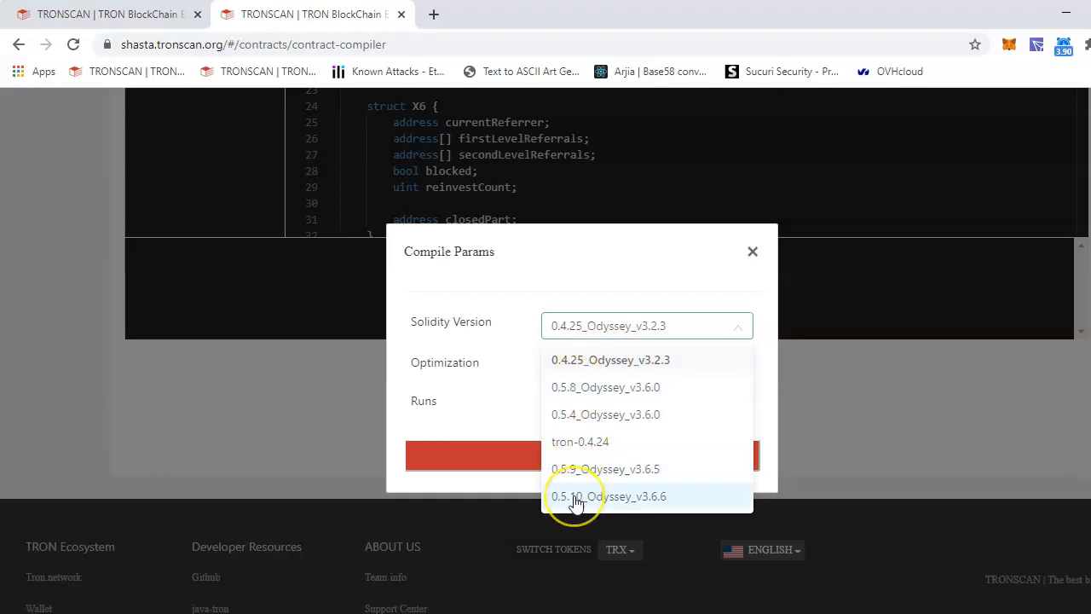
Confirm compile params with Solidity 0.5.10_Odyssey_v3.6.6 and optimization enabled, then compile
{"action": "left_click", "coordinate": [576, 496]}
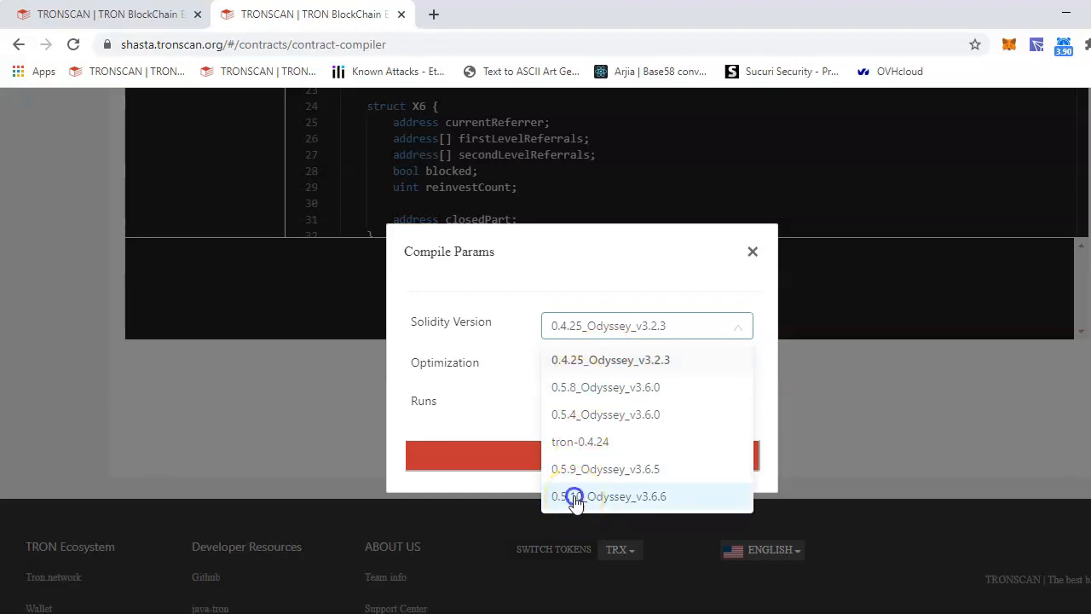
{"action": "left_click", "coordinate": [608, 496]}
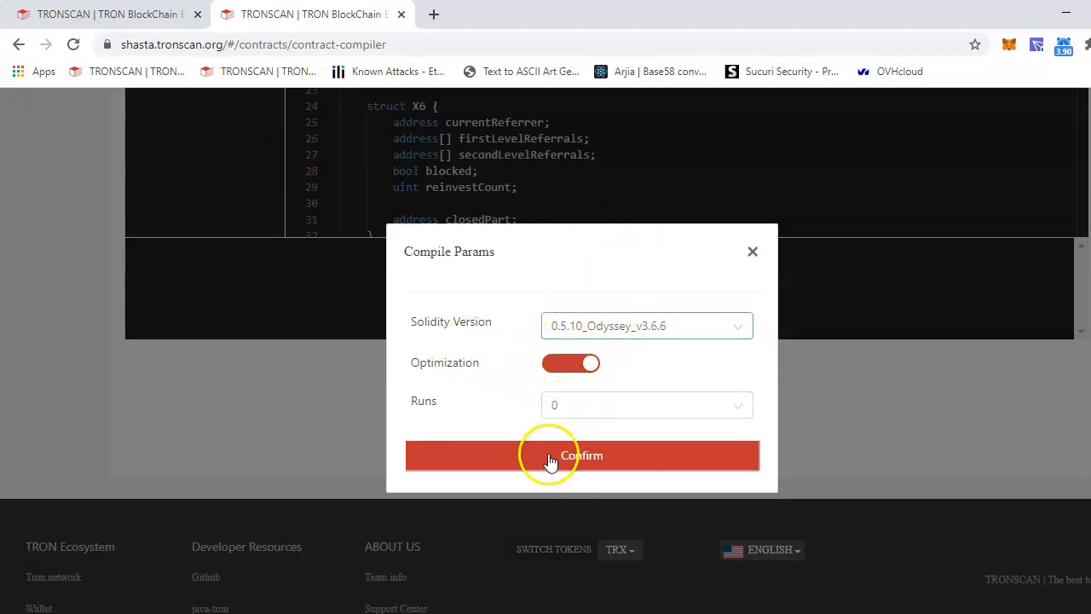
{"action": "left_click", "coordinate": [646, 406]}
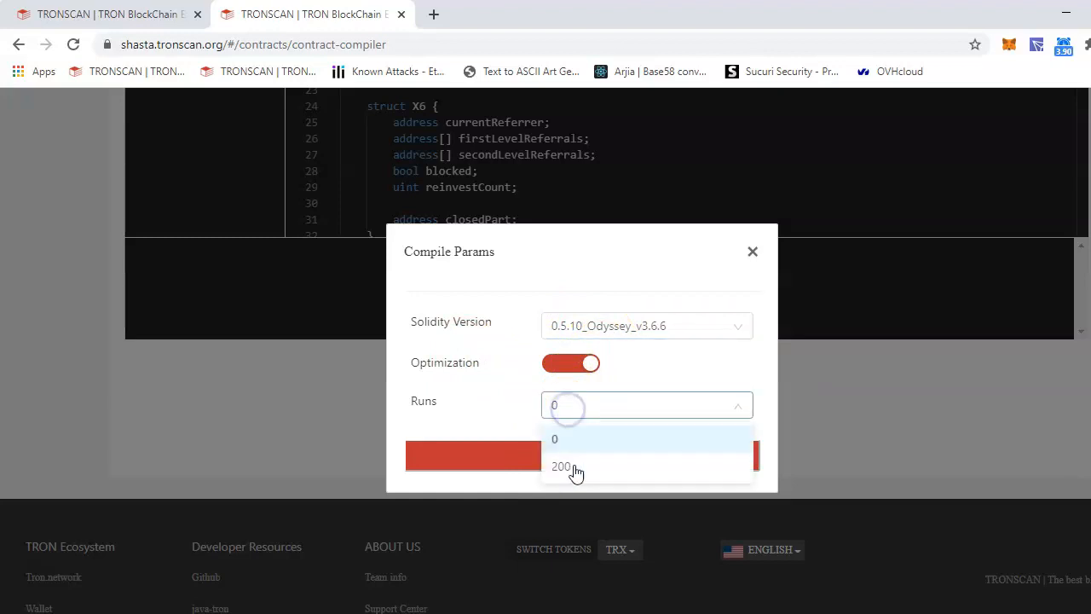
{"action": "mouse_move", "coordinate": [577, 475]}
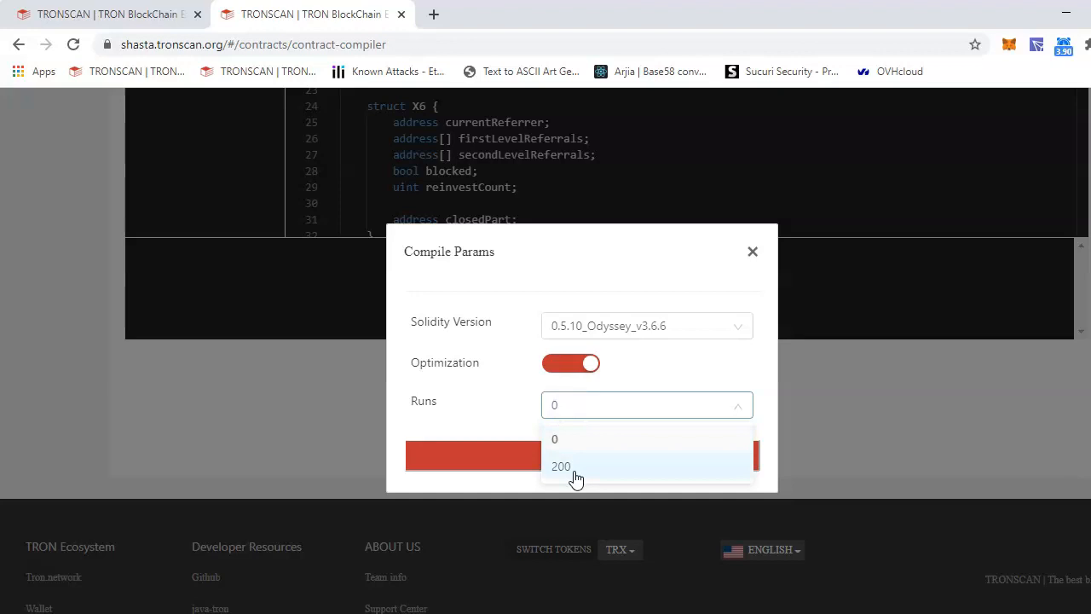
{"action": "mouse_move", "coordinate": [525, 409]}
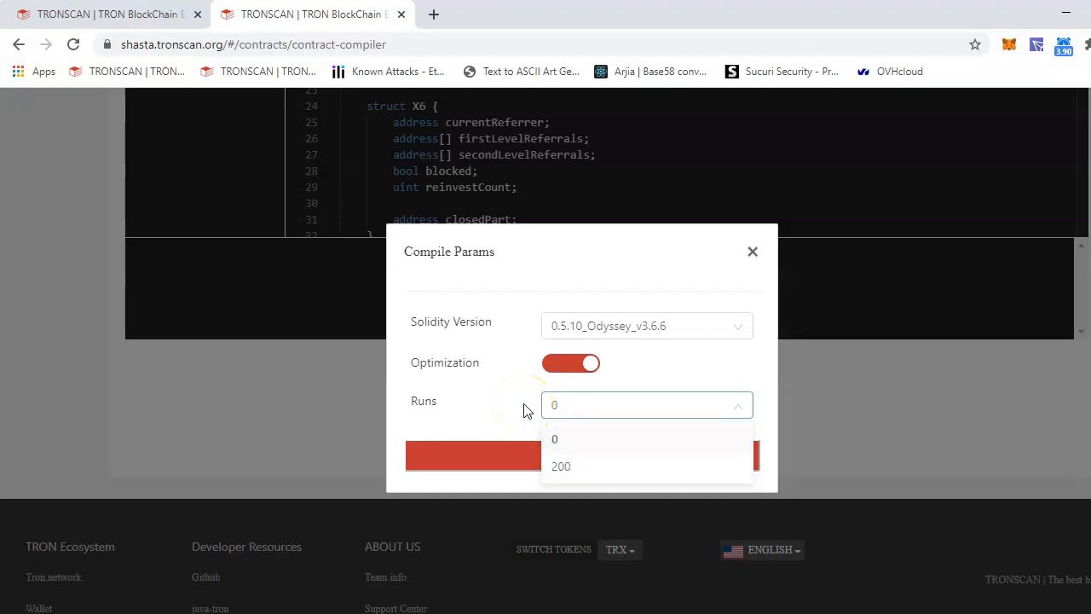
{"action": "left_click", "coordinate": [554, 438]}
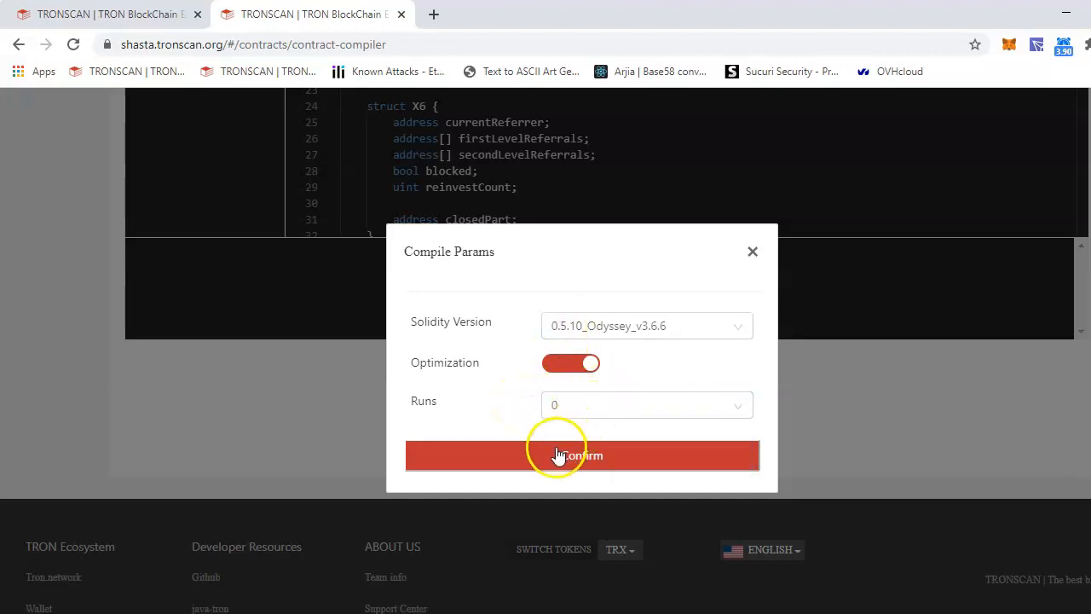
{"action": "left_click", "coordinate": [583, 453]}
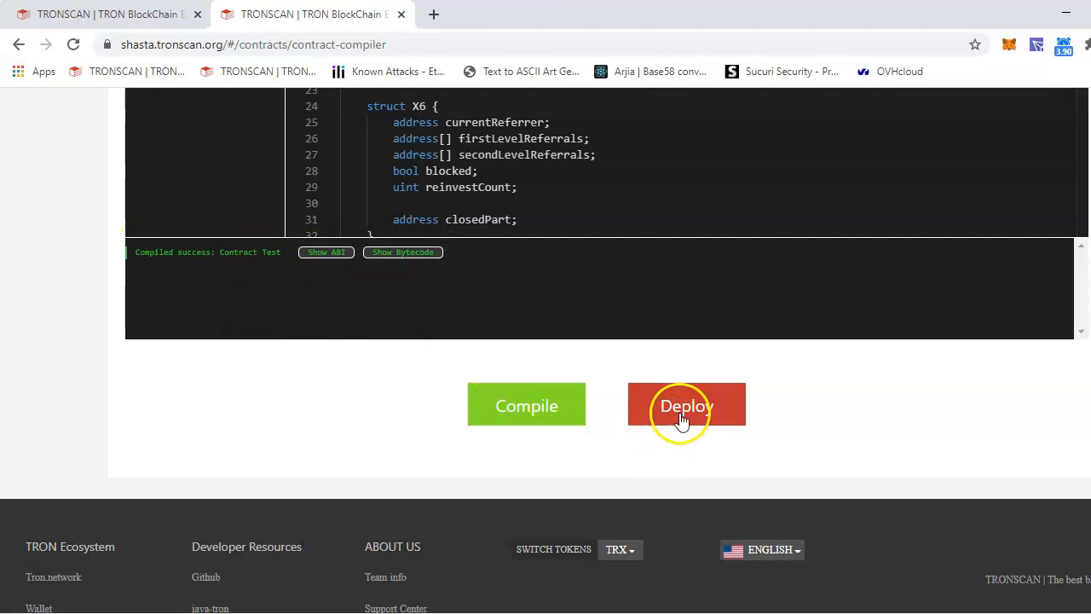
{"action": "left_click", "coordinate": [685, 406]}
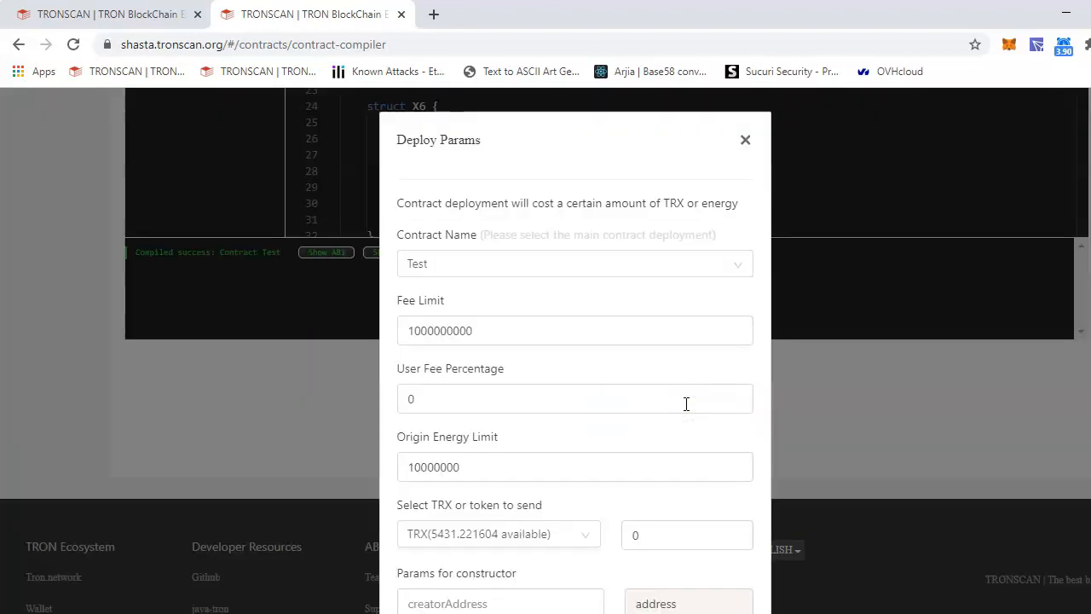
{"action": "left_click", "coordinate": [575, 263]}
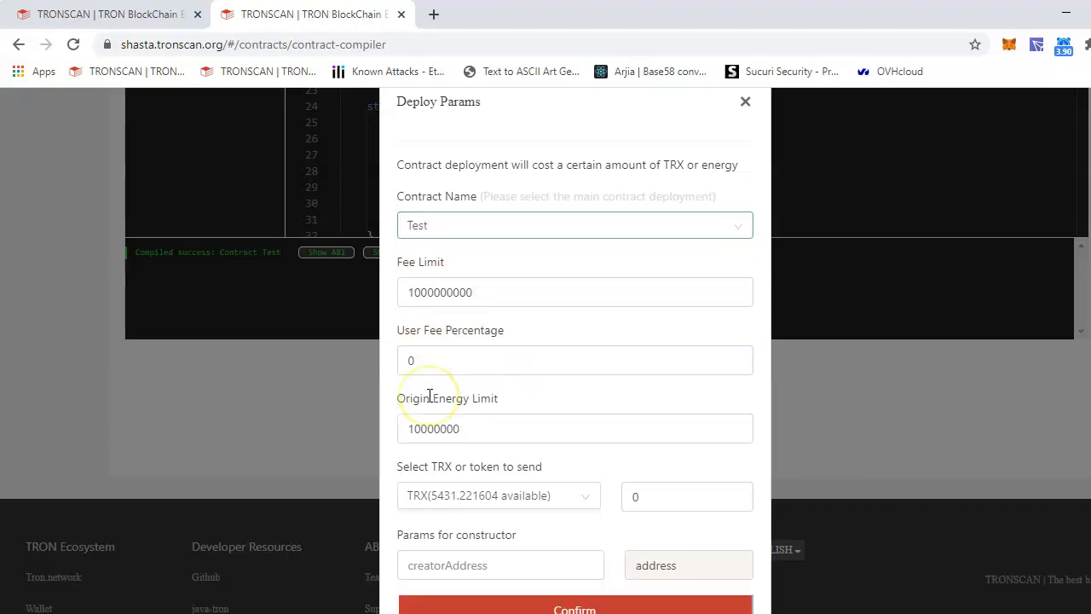
{"action": "scroll", "scroll_direction": "down", "scroll_amount": 3}
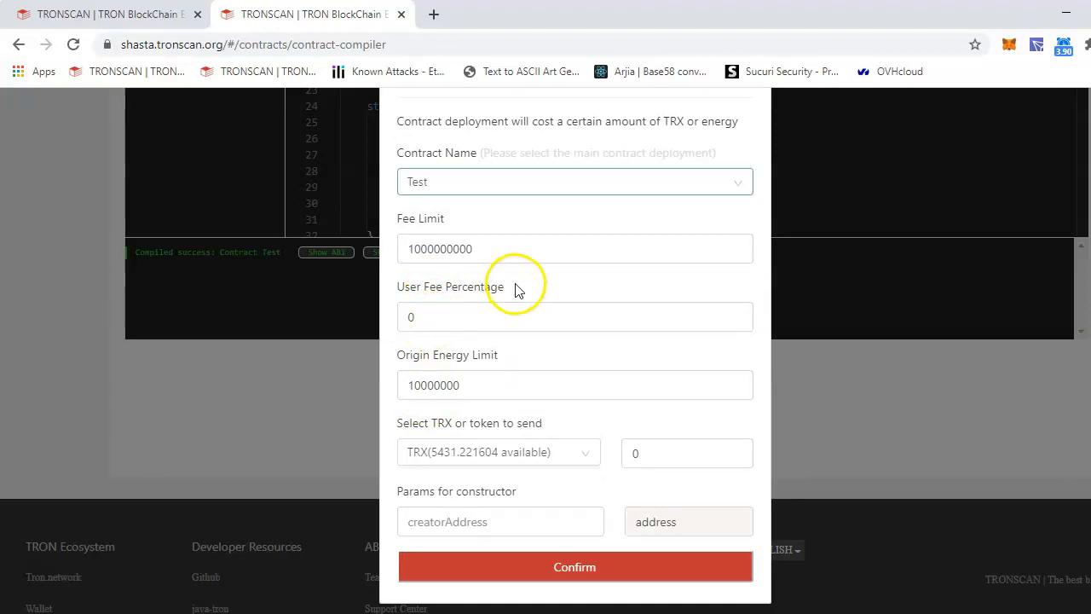
{"action": "double_click", "coordinate": [450, 286]}
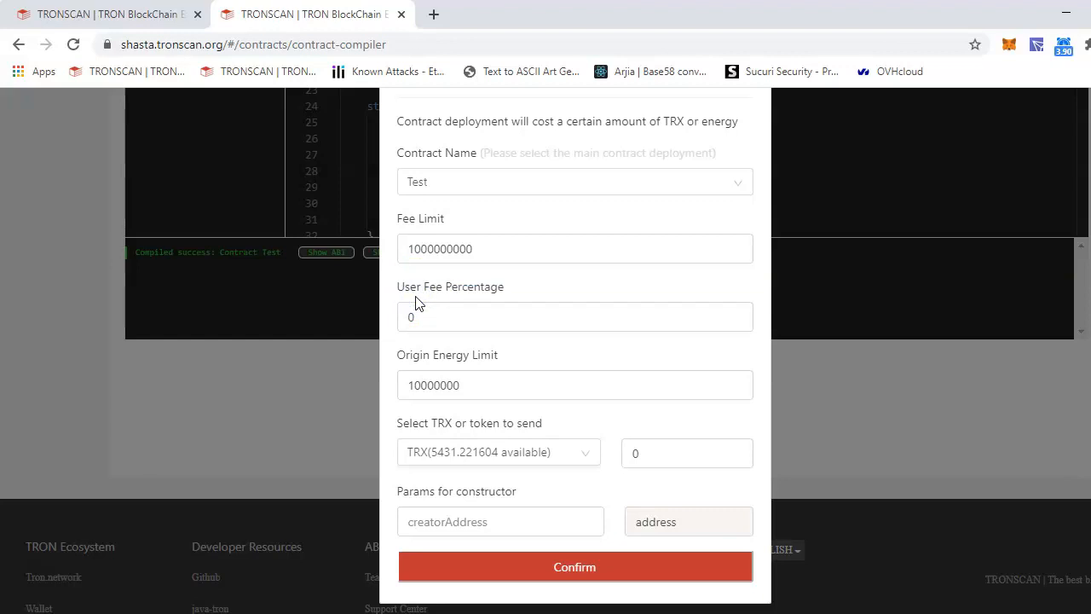
{"action": "left_click", "coordinate": [575, 315]}
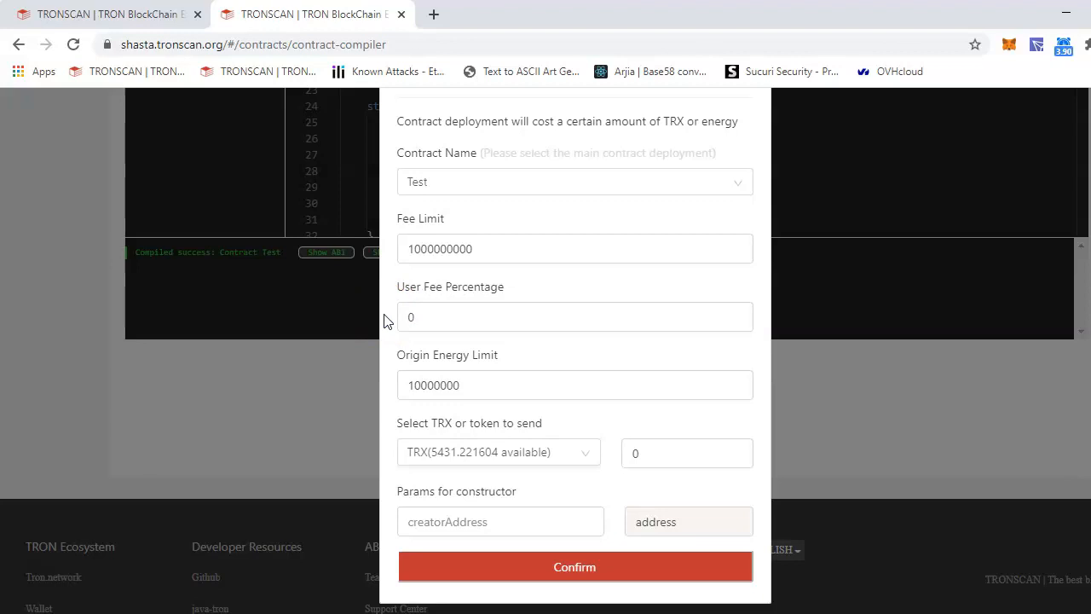
Review User Fee Percentage and Origin Energy Limit 10000000 in the Deploy Params dialog
{"action": "left_click", "coordinate": [574, 385]}
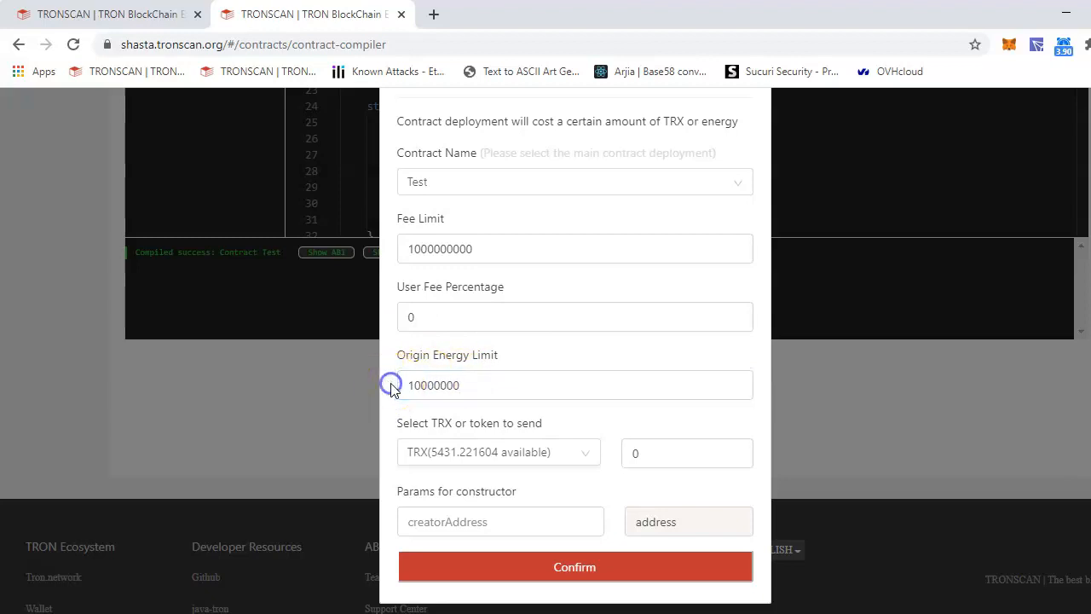
{"action": "left_click", "coordinate": [575, 385]}
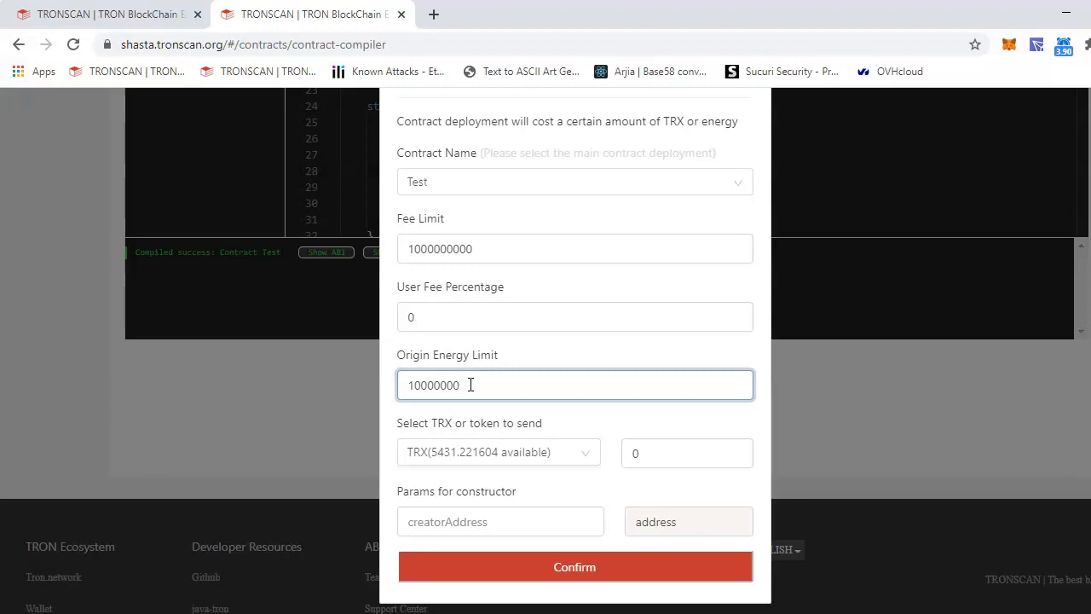
{"action": "mouse_move", "coordinate": [471, 511]}
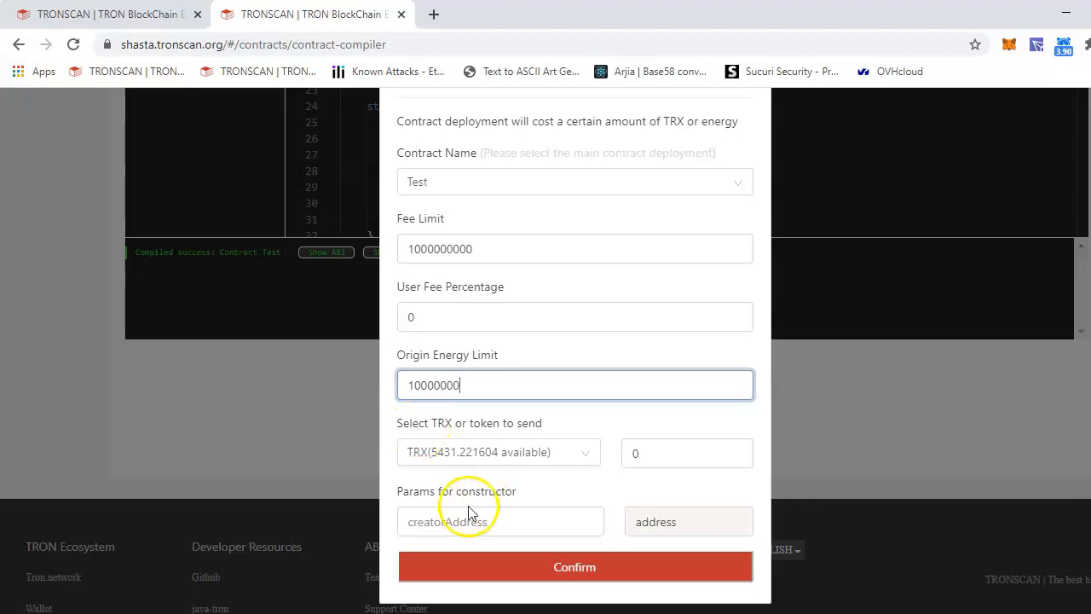
{"action": "left_click", "coordinate": [502, 522]}
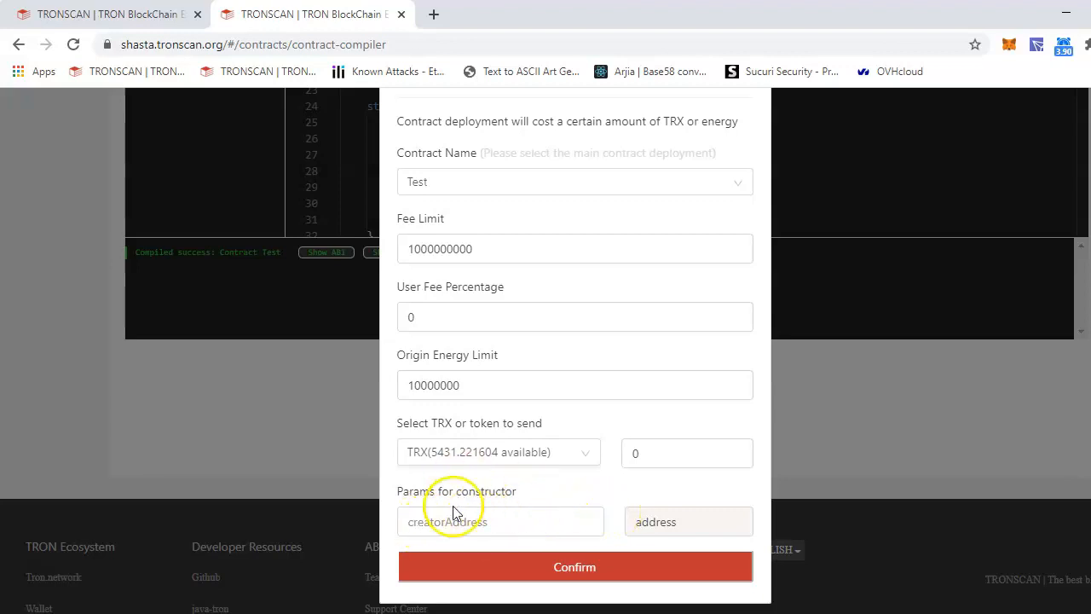
{"action": "left_click", "coordinate": [501, 522]}
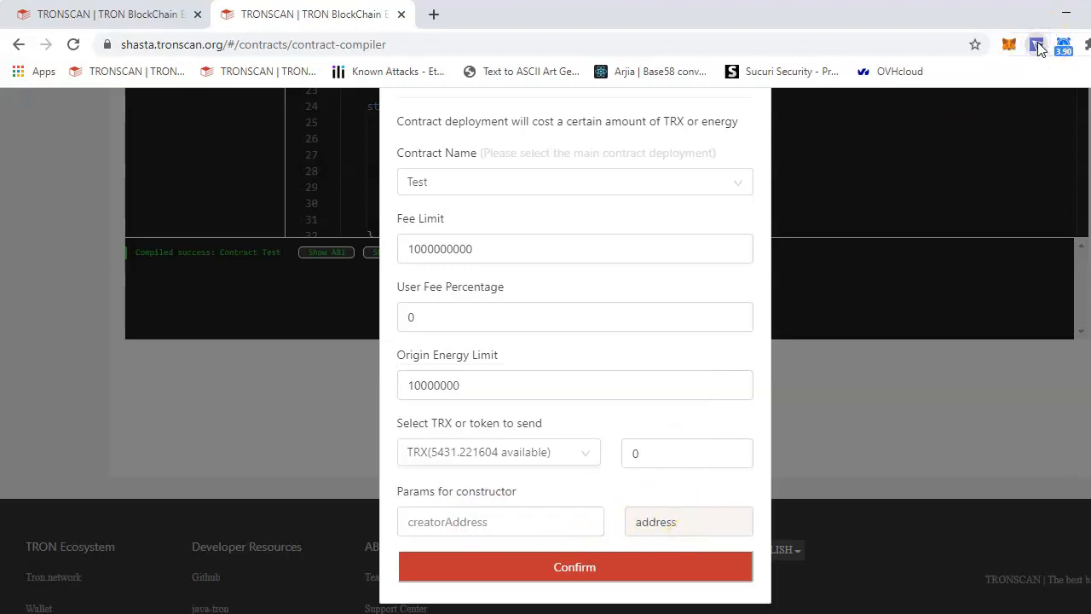
Confirm the Deploy Params and sign the Test contract deployment in TronLink
{"action": "left_click", "coordinate": [1036, 45]}
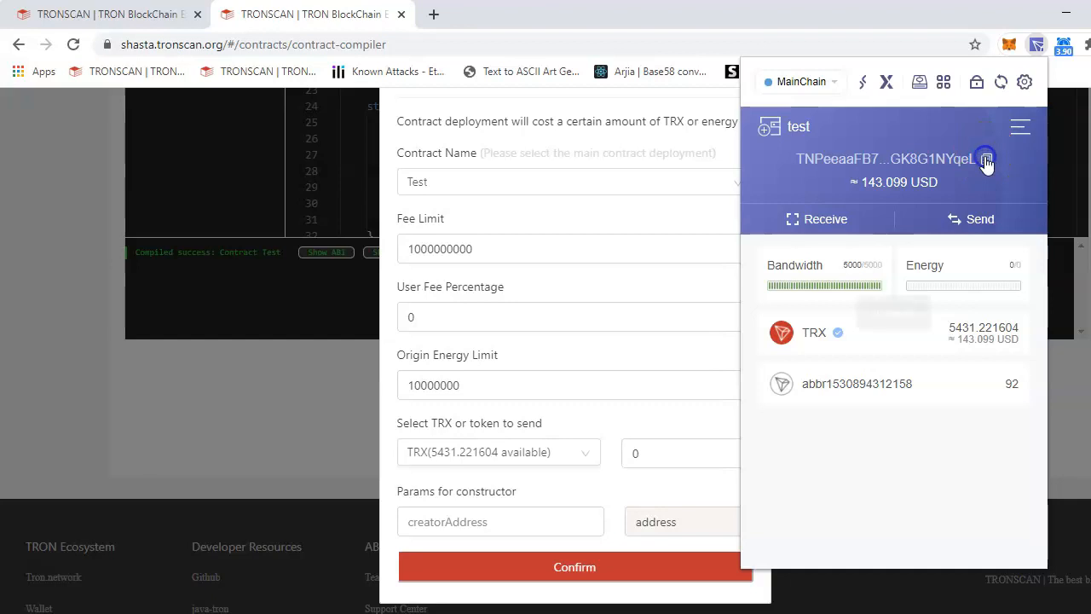
{"action": "left_click", "coordinate": [501, 522]}
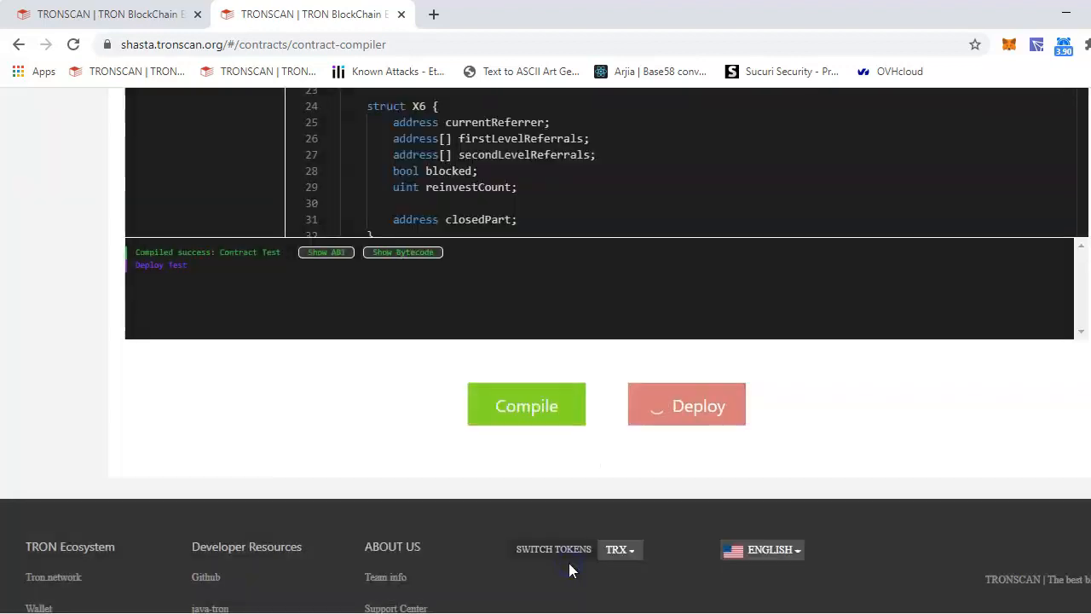
{"action": "left_click", "coordinate": [685, 406]}
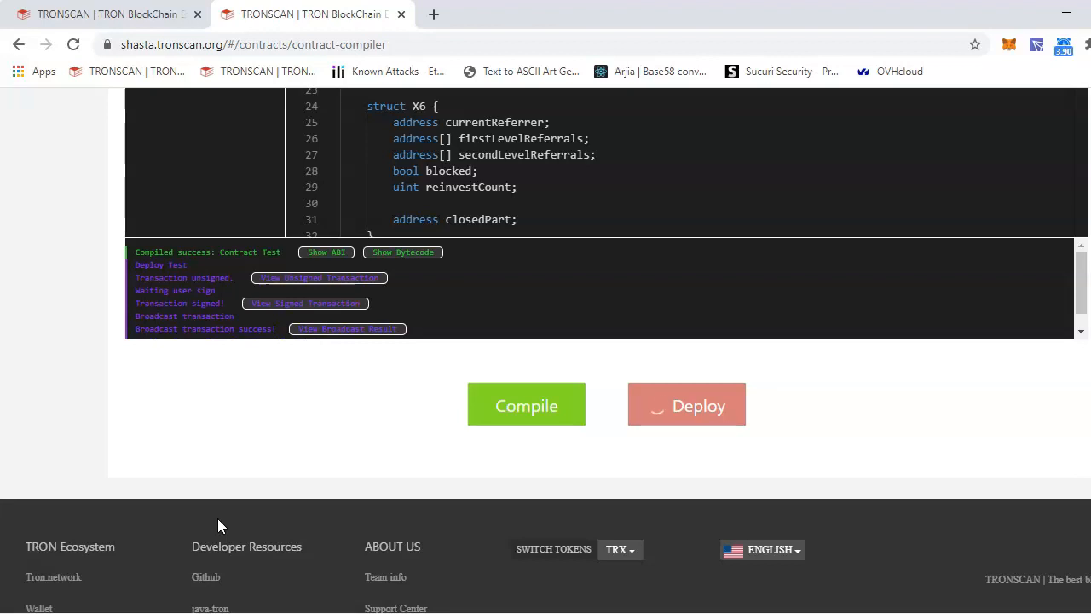
{"action": "left_click", "coordinate": [685, 404]}
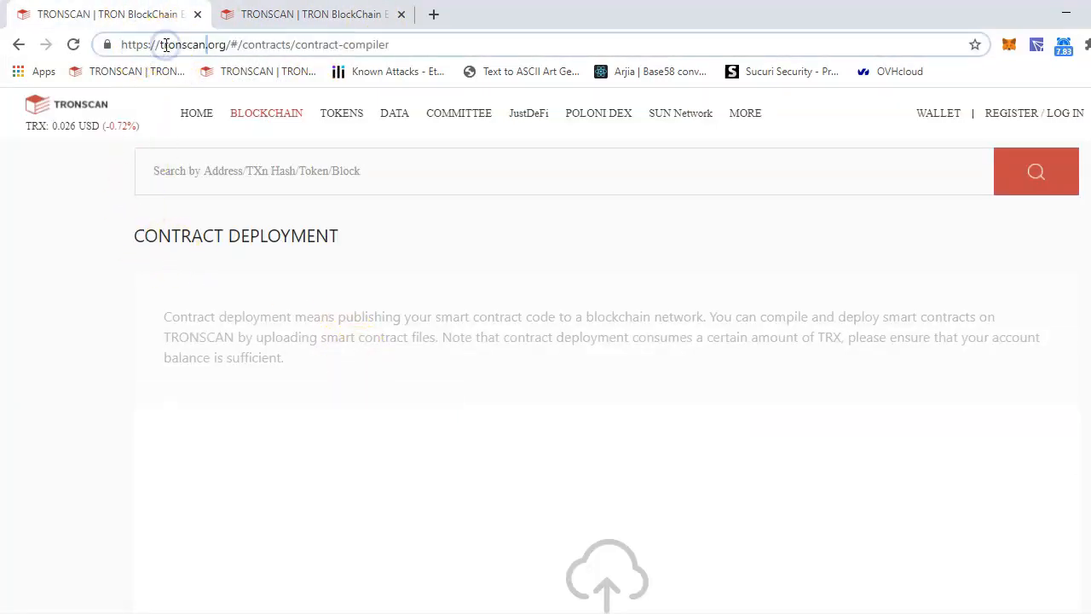
Scroll the Shasta compiler log to the deployment result with the contract address
{"action": "scroll", "scroll_direction": "down", "scroll_amount": 3}
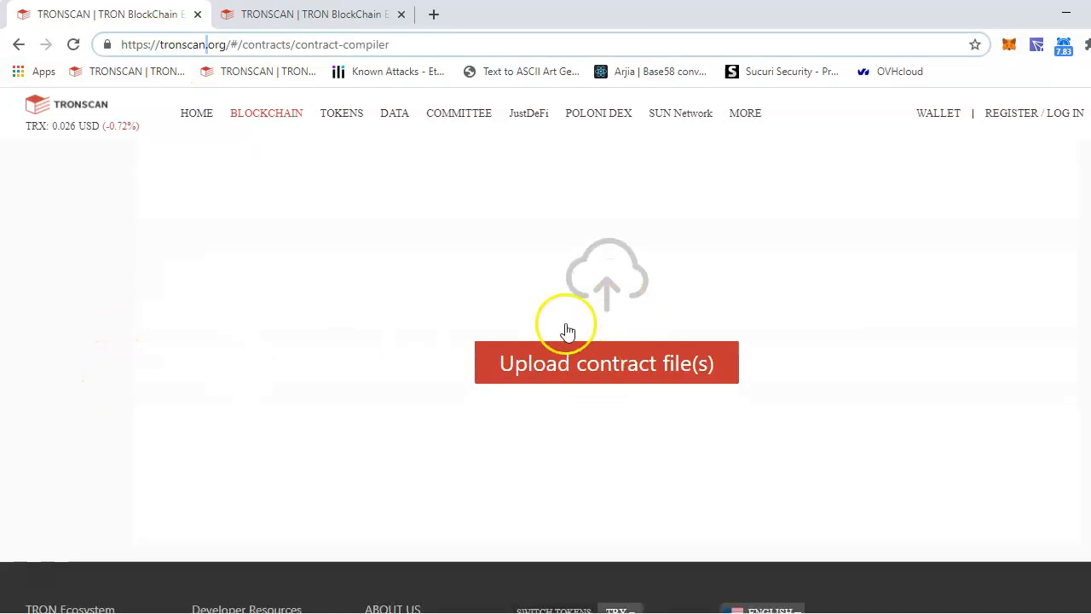
{"action": "mouse_move", "coordinate": [970, 150]}
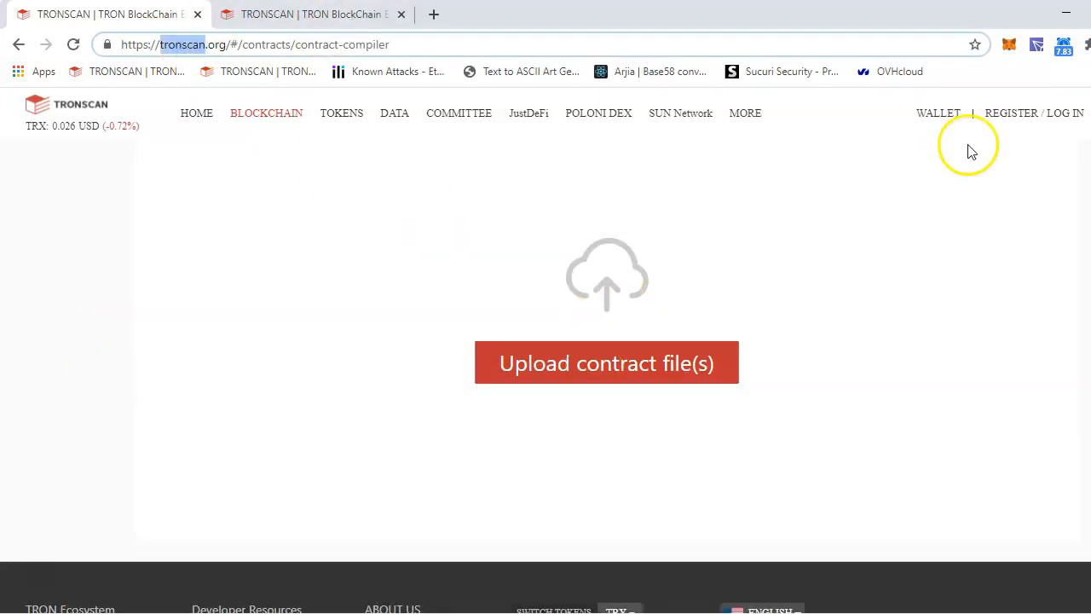
{"action": "mouse_move", "coordinate": [1031, 62]}
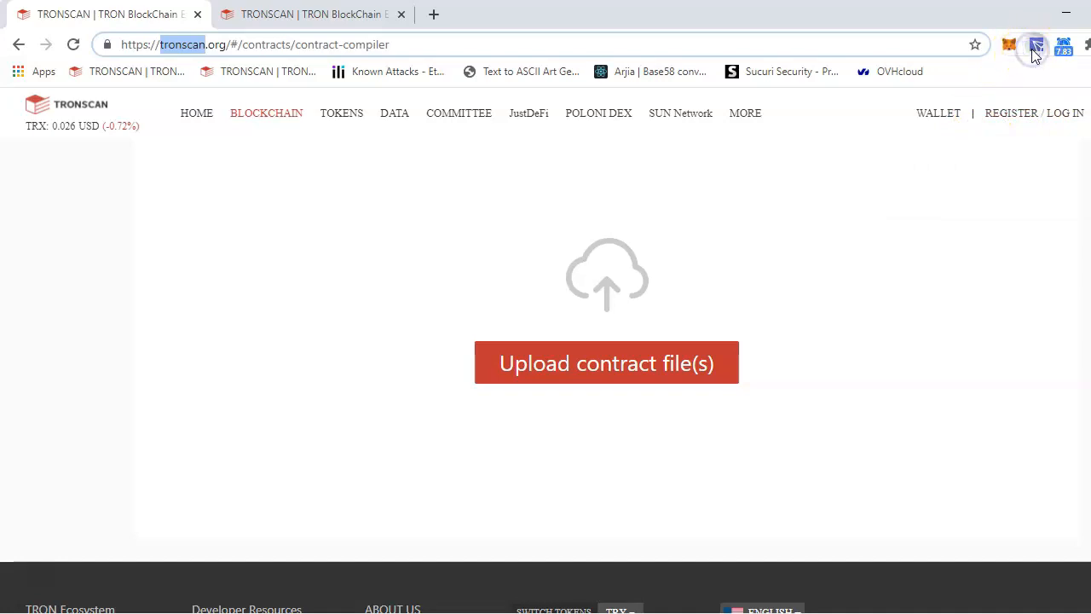
{"action": "left_click", "coordinate": [1037, 44]}
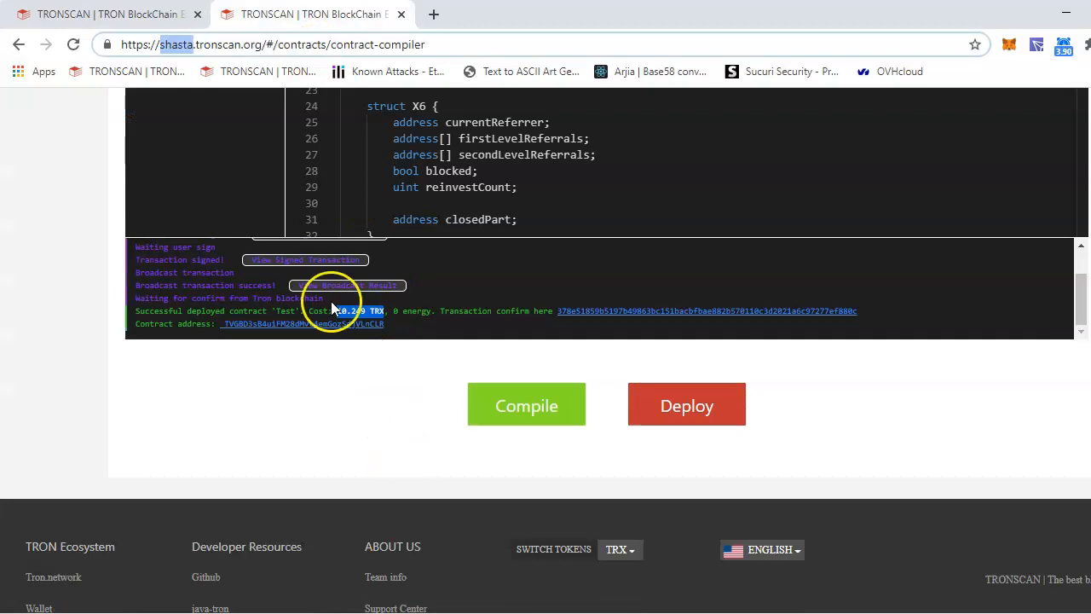
Open the deployed Test contract's page and view its Code section with ABI and bytecode
{"action": "left_click", "coordinate": [304, 324]}
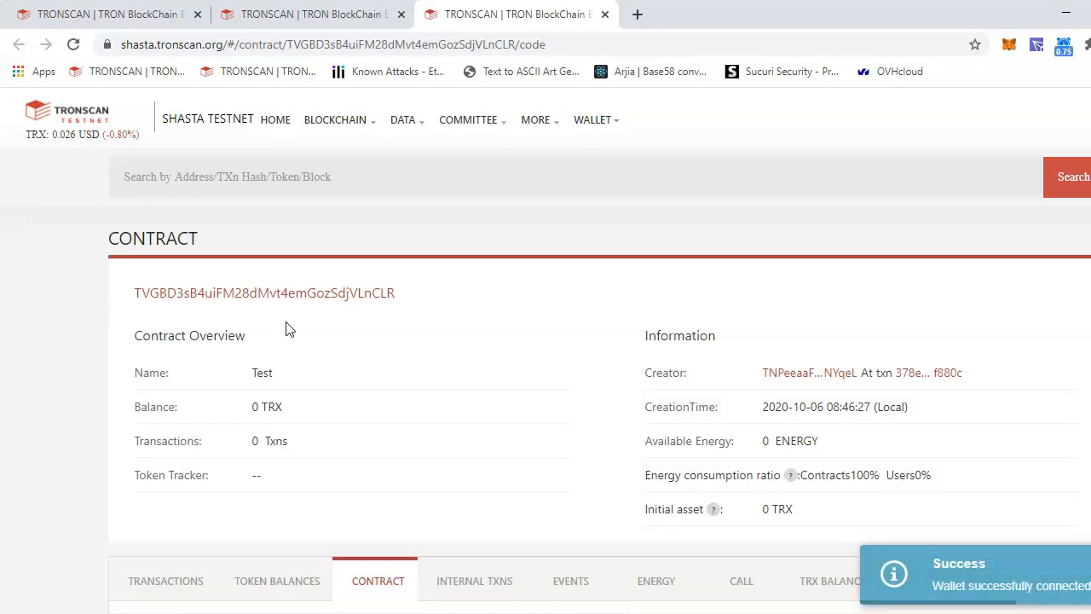
{"action": "scroll", "scroll_direction": "down", "scroll_amount": 3}
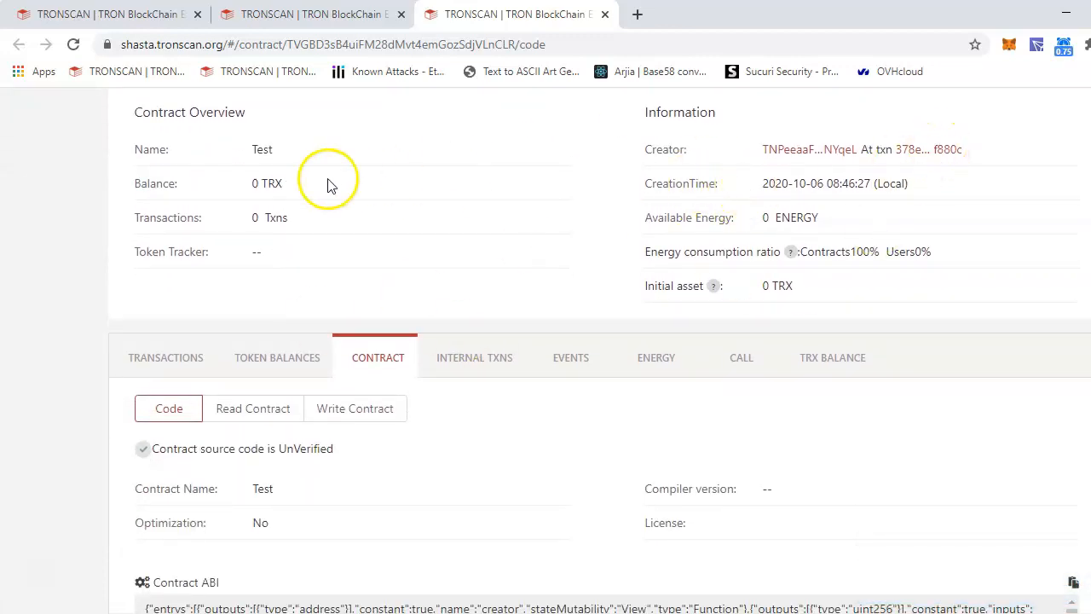
{"action": "scroll", "scroll_direction": "down", "scroll_amount": 3}
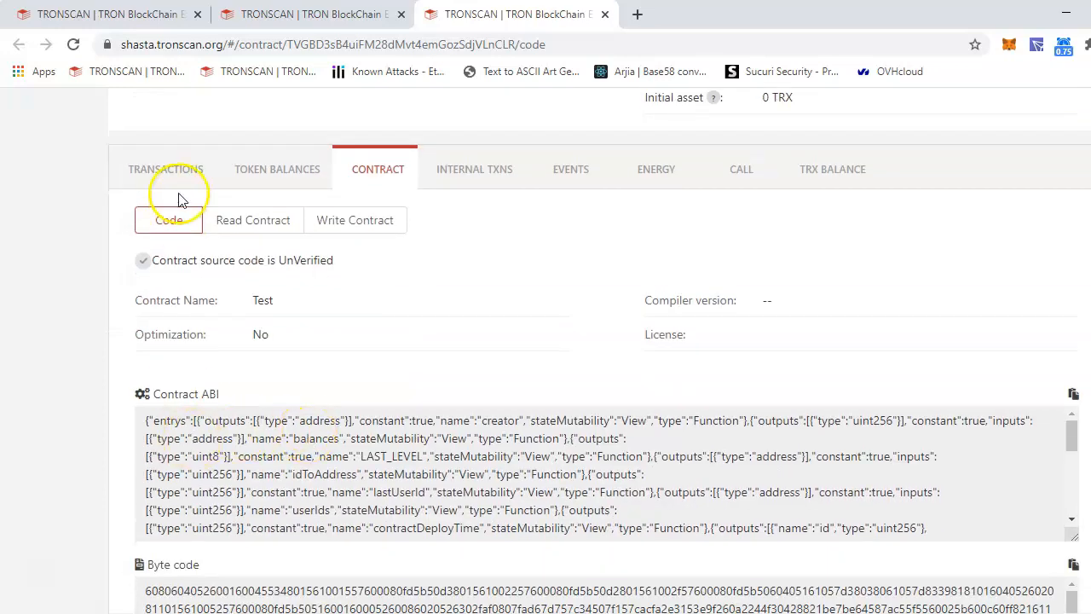
{"action": "mouse_move", "coordinate": [344, 259]}
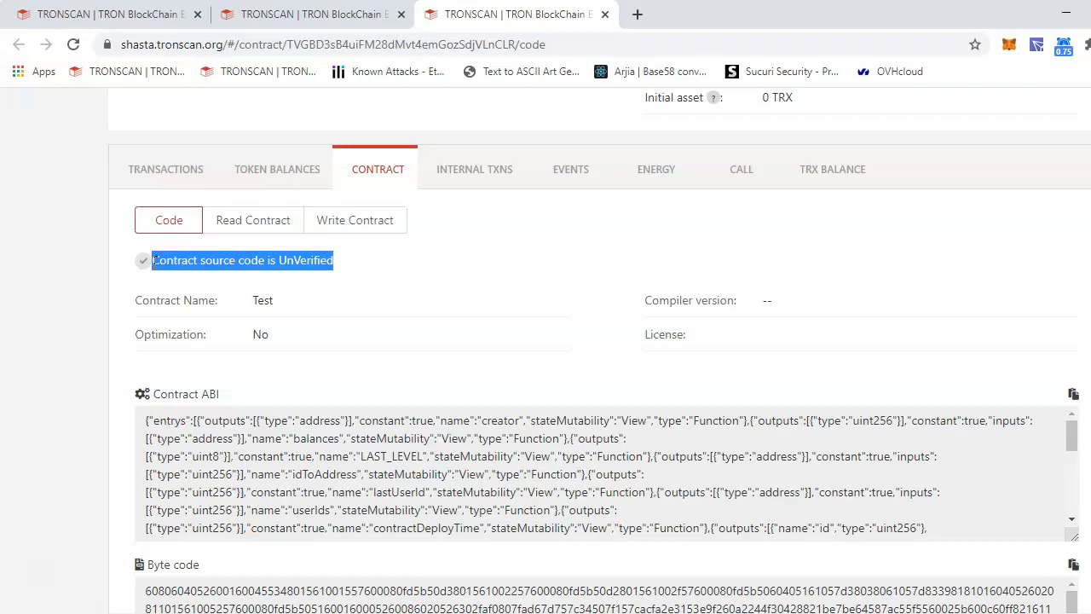
{"action": "left_click", "coordinate": [352, 263]}
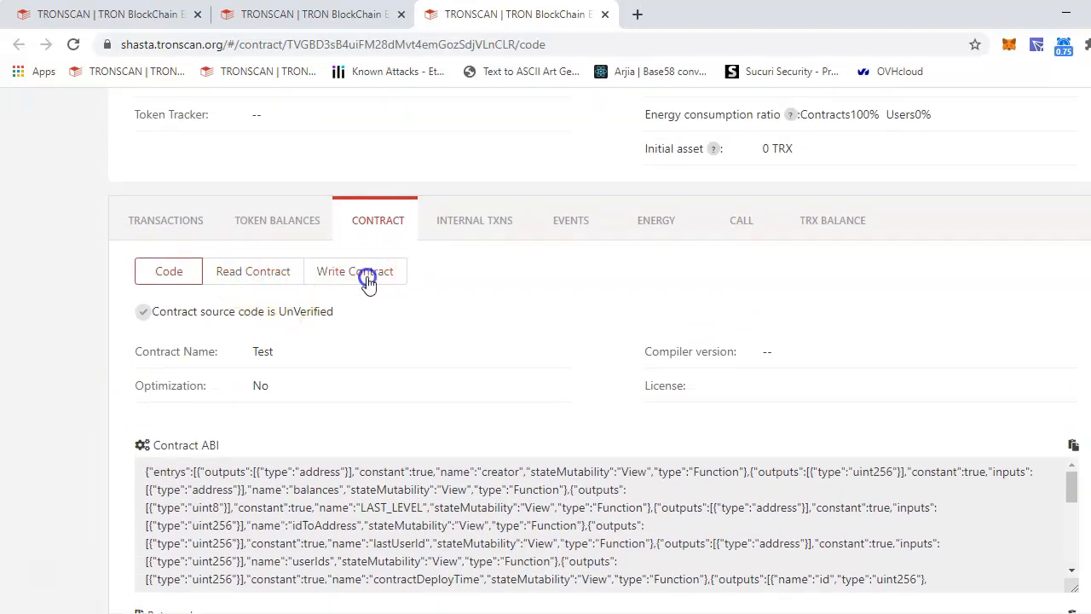
Call the creator read function under Read Contract, returning the contract creator's address
{"action": "left_click", "coordinate": [253, 271]}
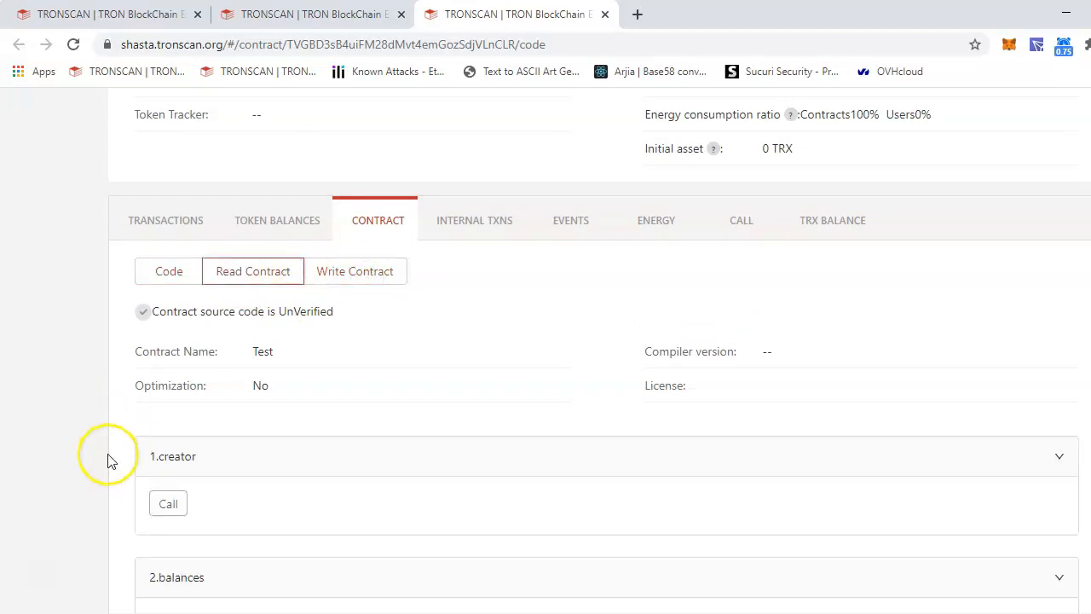
{"action": "scroll", "scroll_direction": "down", "scroll_amount": 3}
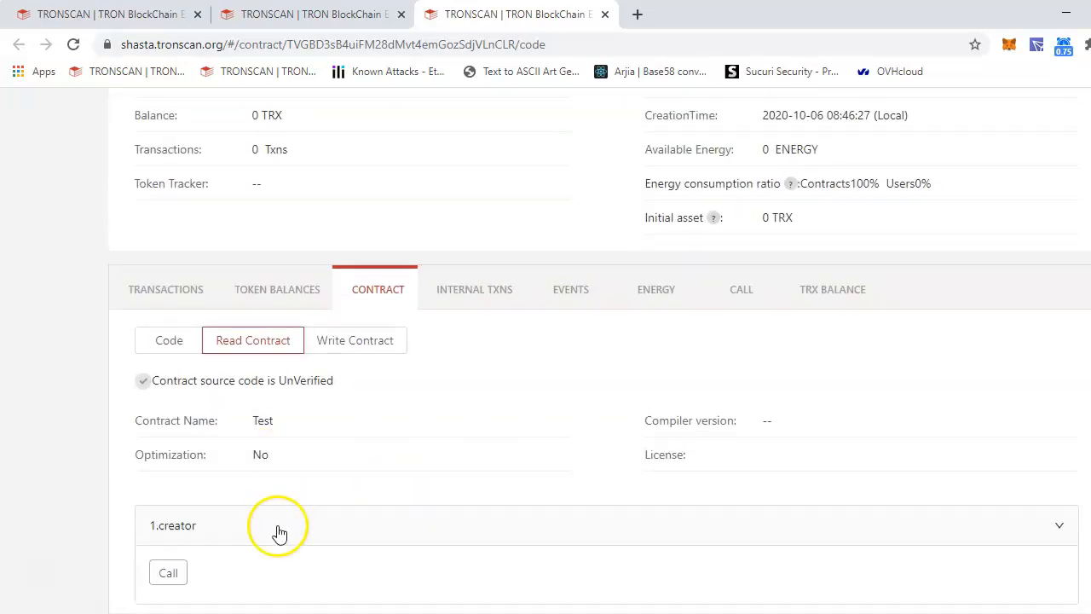
{"action": "left_click", "coordinate": [167, 573]}
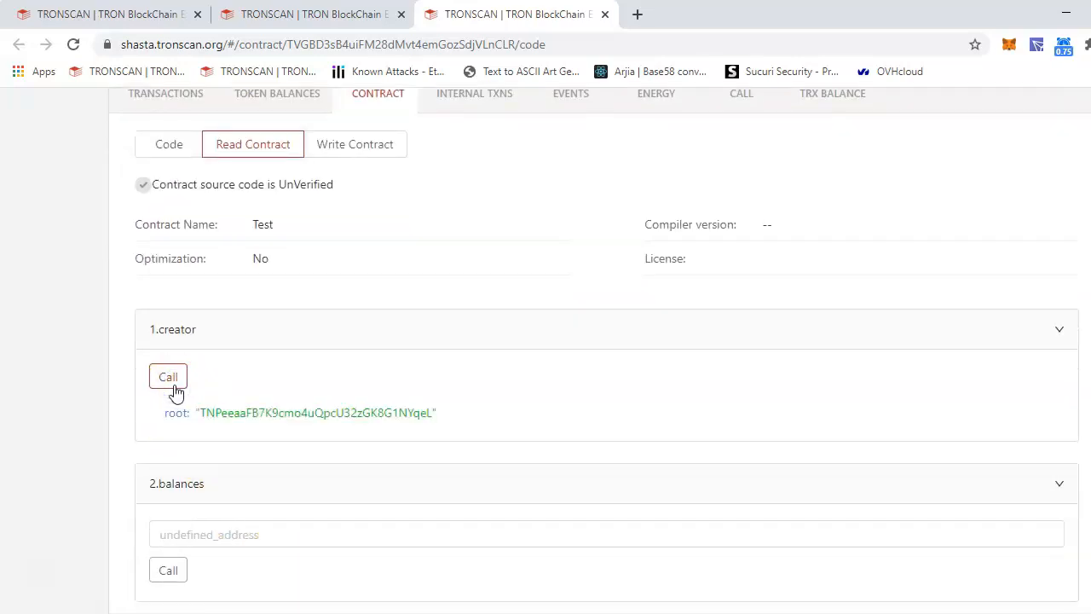
{"action": "scroll", "scroll_direction": "down", "scroll_amount": 3}
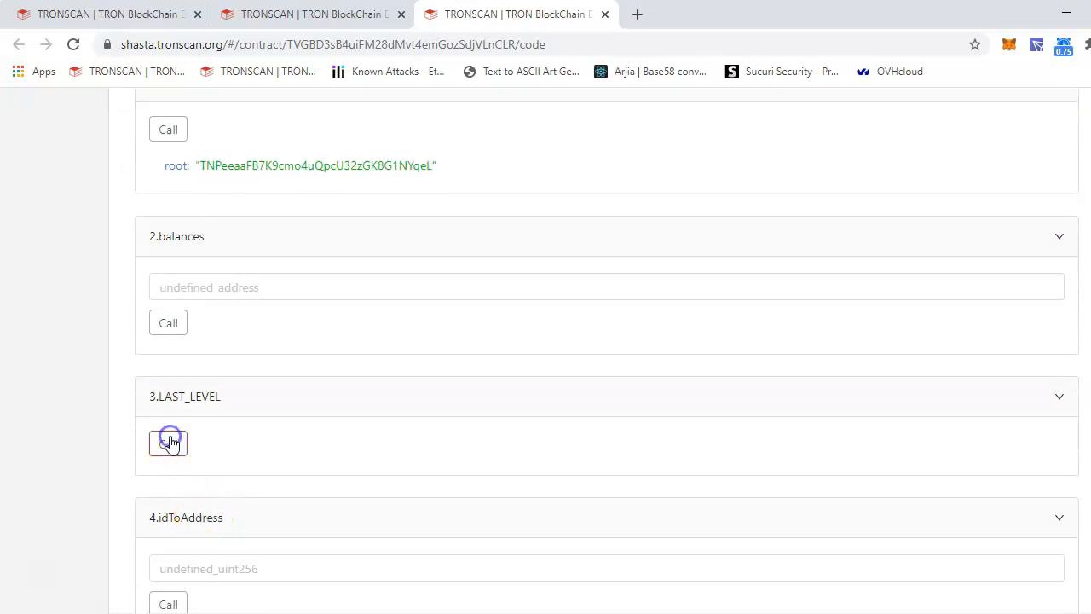